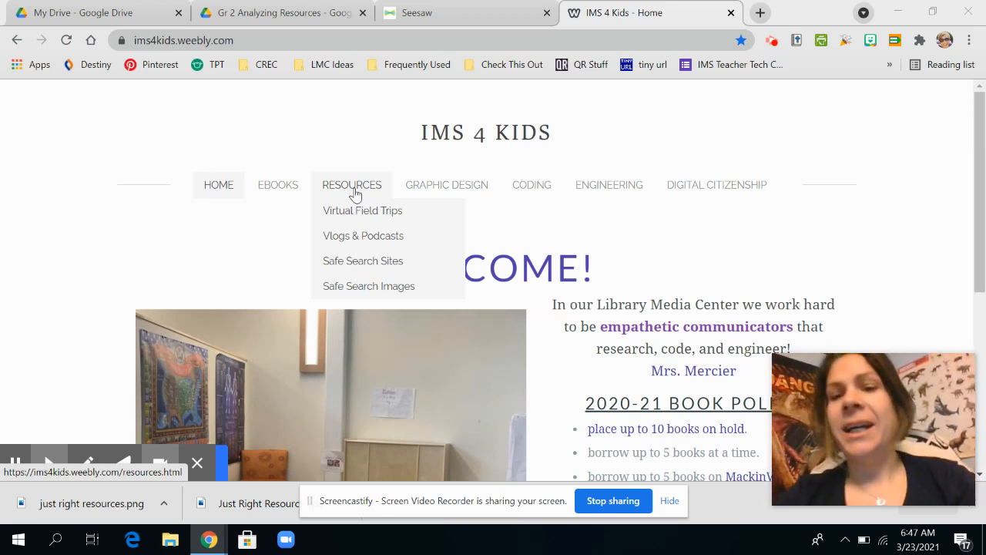
Step: Go to the Resources page and scroll down to the Databases logos including ScienceFlix
left_click(352, 185)
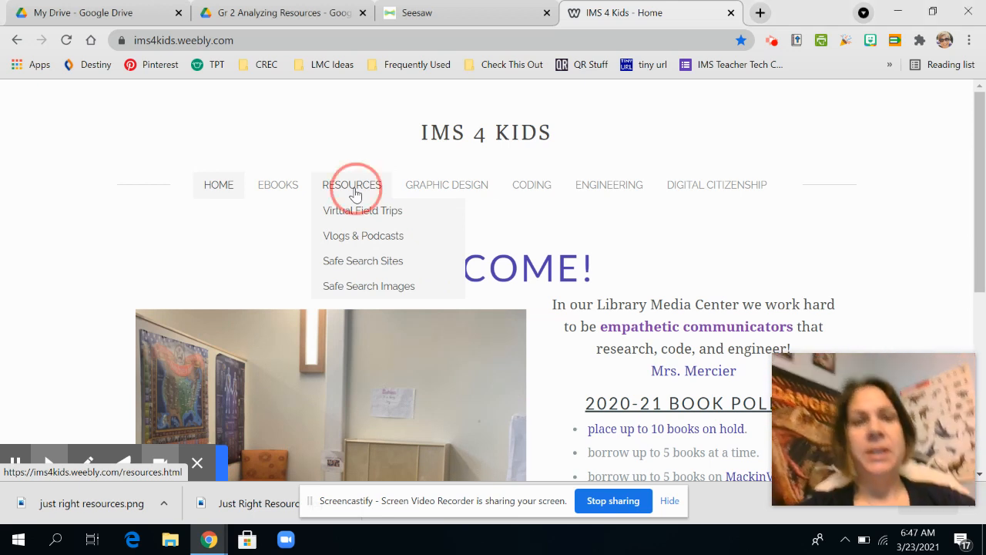
left_click(351, 185)
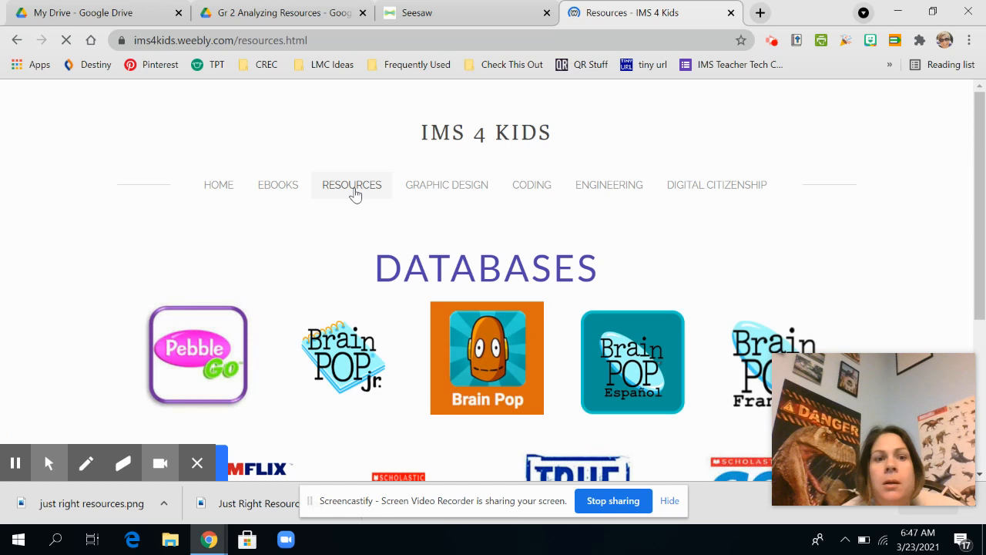
scroll("down", 3)
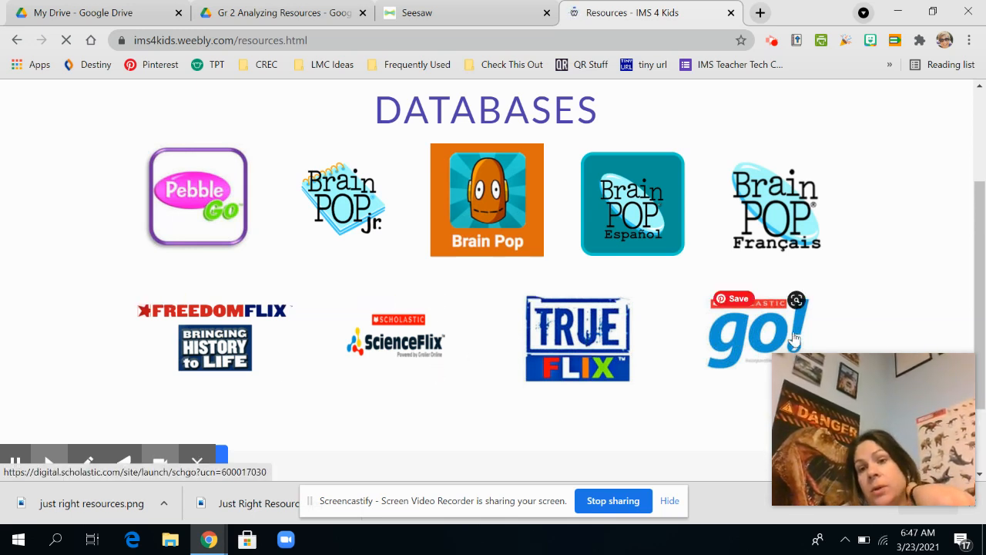
mouse_move(505, 386)
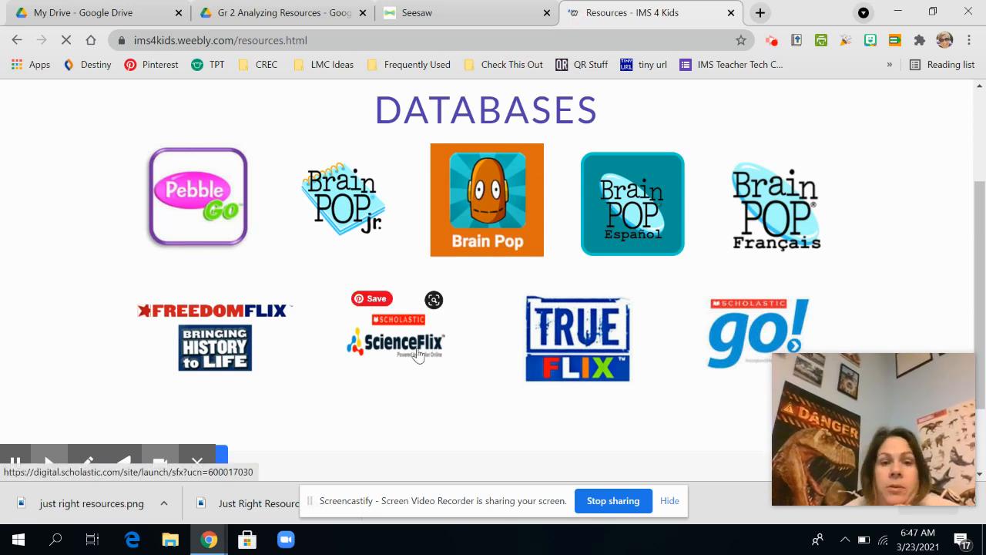
Step: Launch ScienceFlix from the databases and log in with the prefilled credentials
left_click(395, 342)
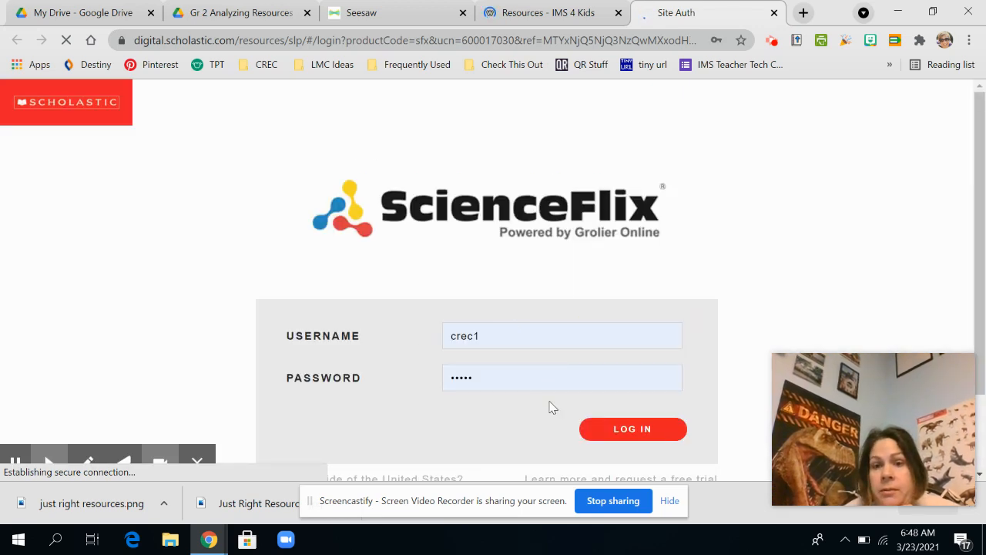
left_click(631, 429)
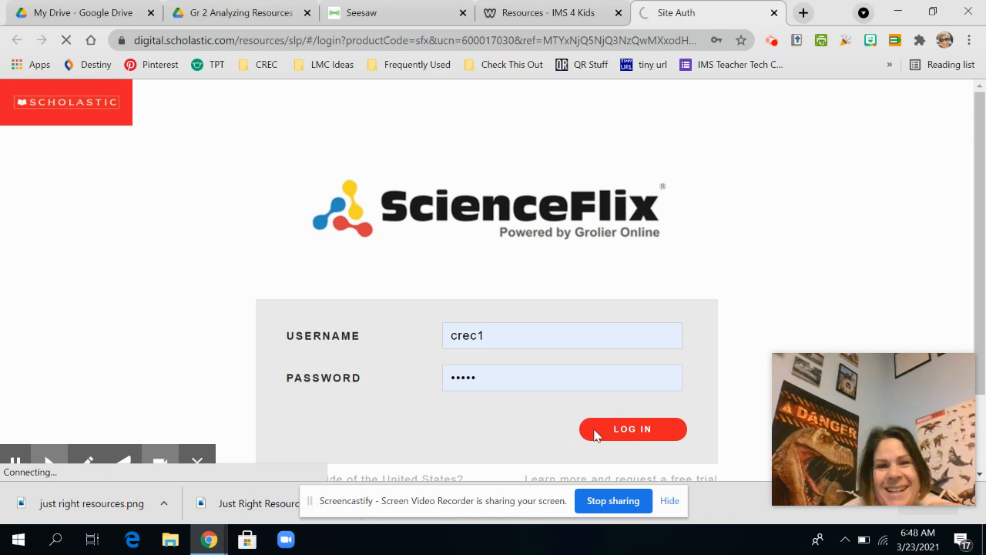
left_click(632, 429)
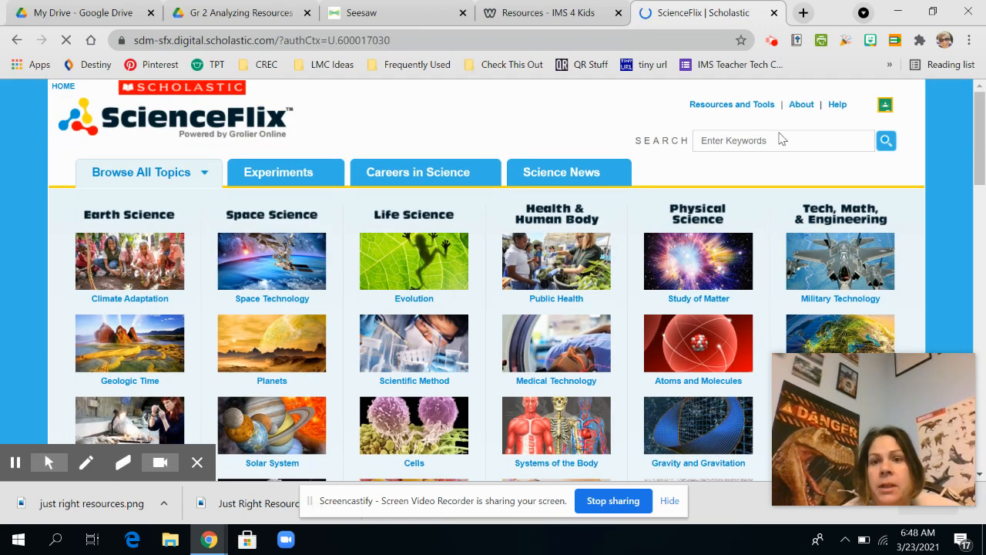
Step: Search ScienceFlix for 'hydrofracking' and review the four results, including Natural Gas and The Energy Picture
type("hydrofracki")
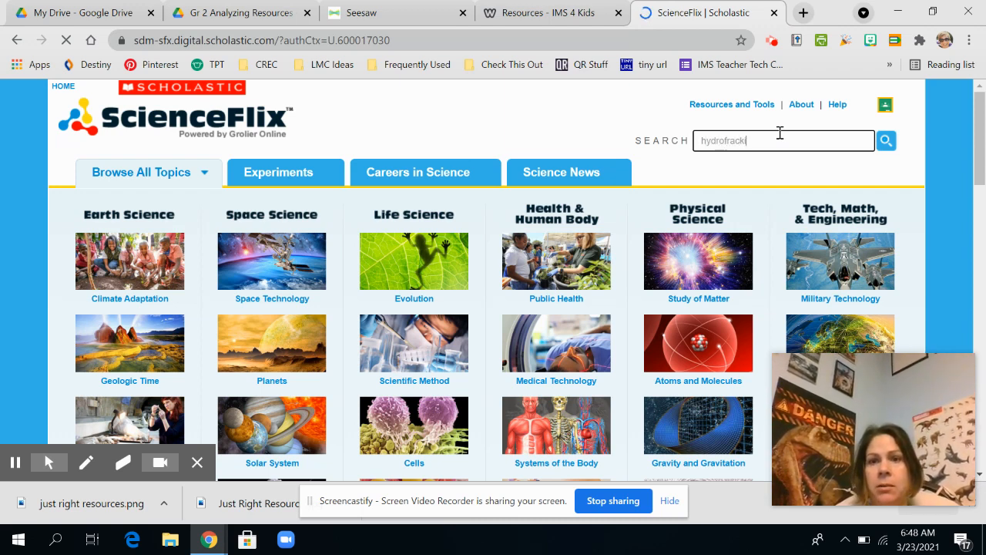
left_click(885, 141)
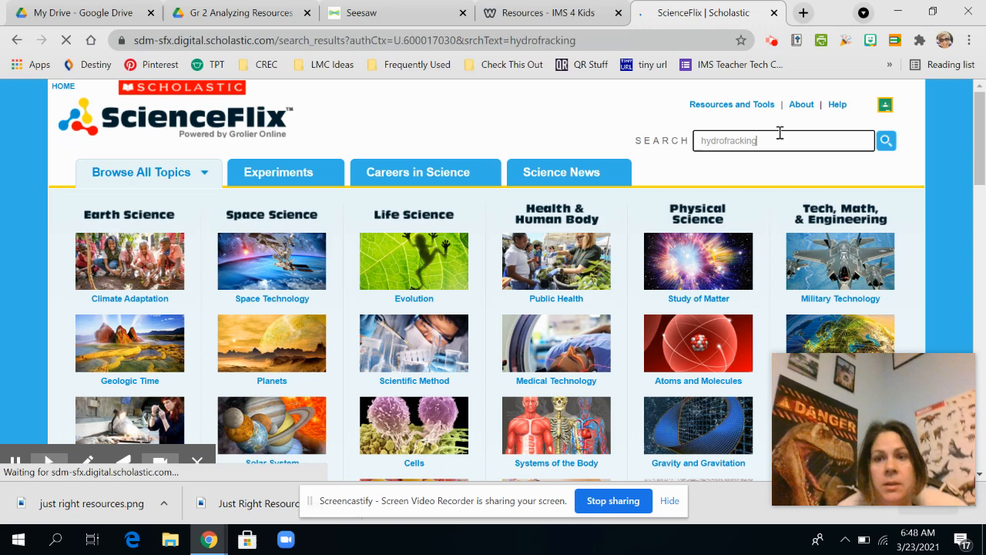
left_click(886, 140)
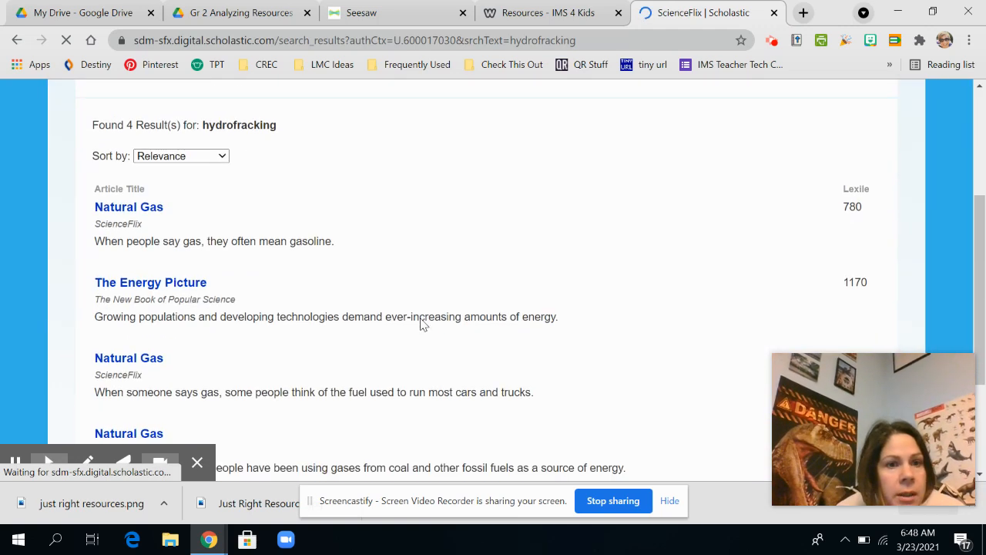
scroll("down", 3)
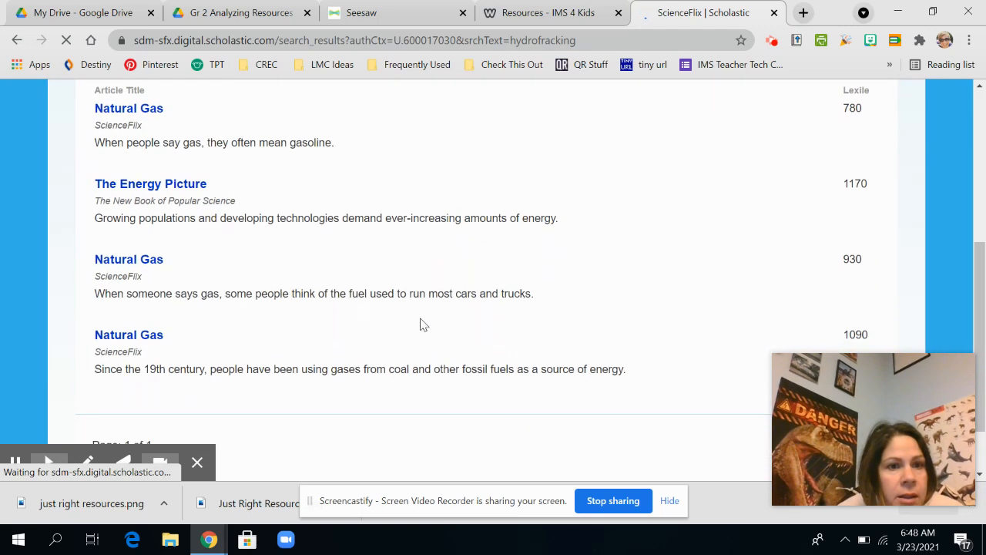
scroll("down", 3)
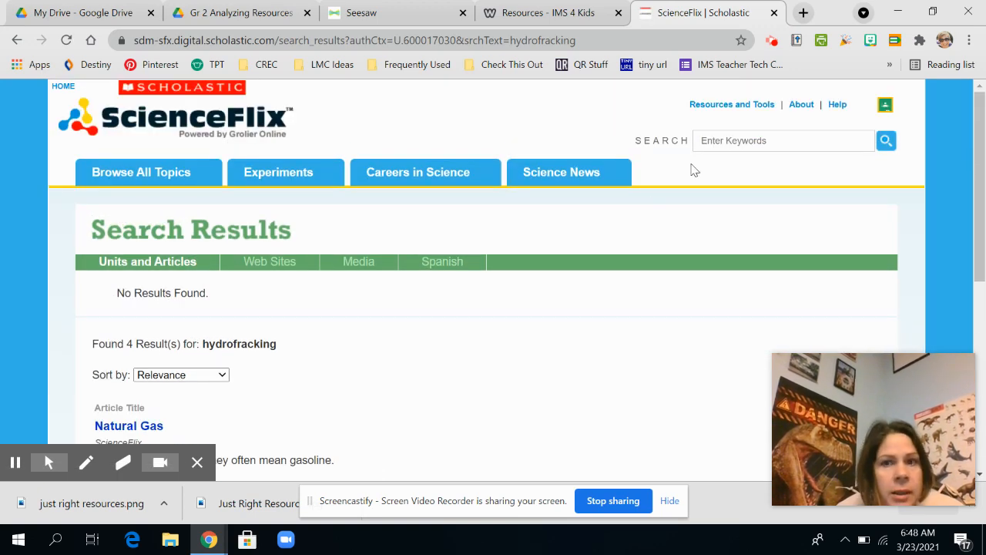
left_click(783, 140)
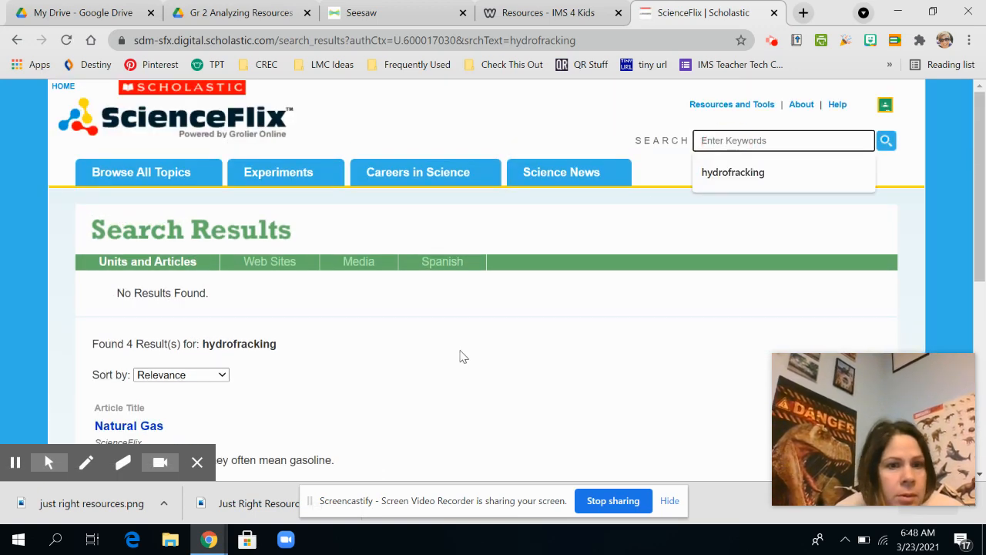
scroll("down", 3)
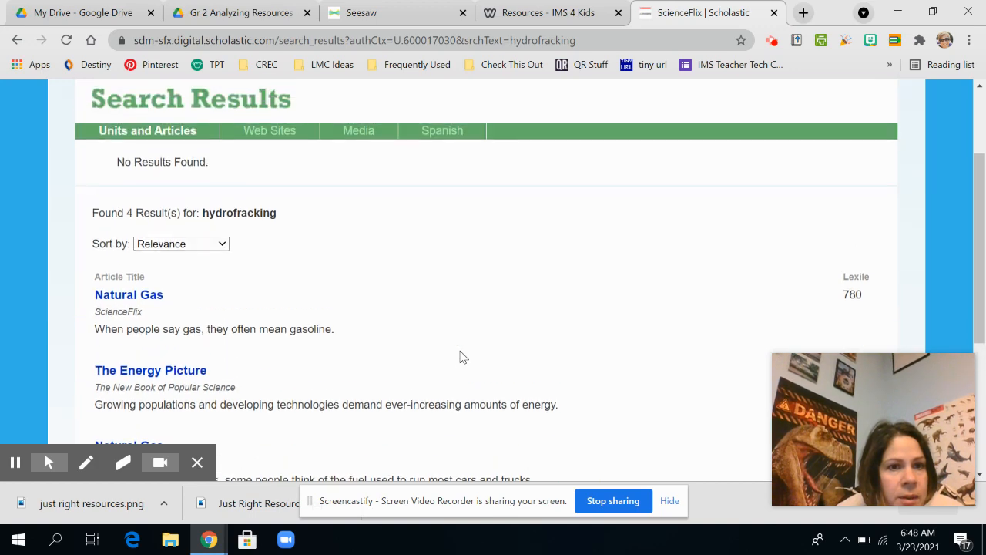
scroll("down", 3)
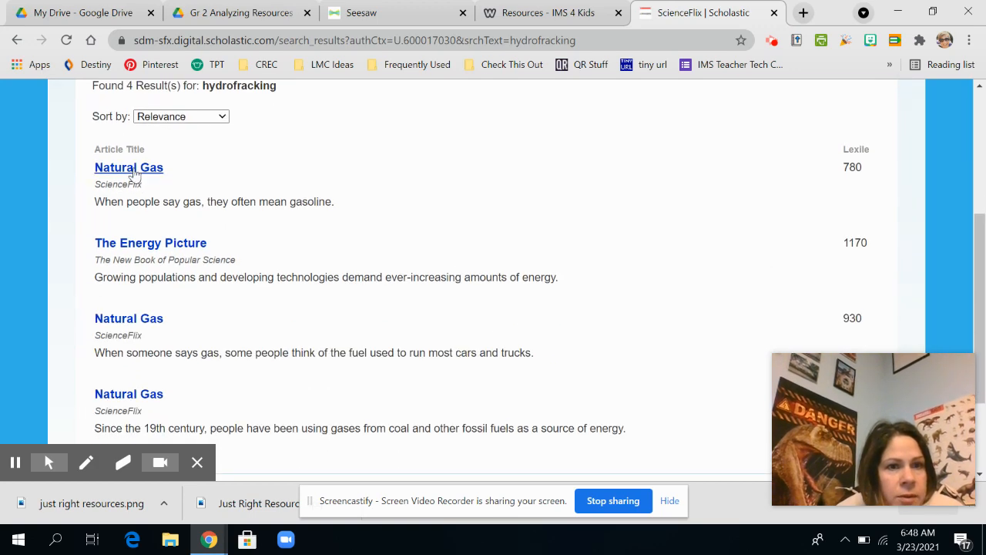
left_click(129, 167)
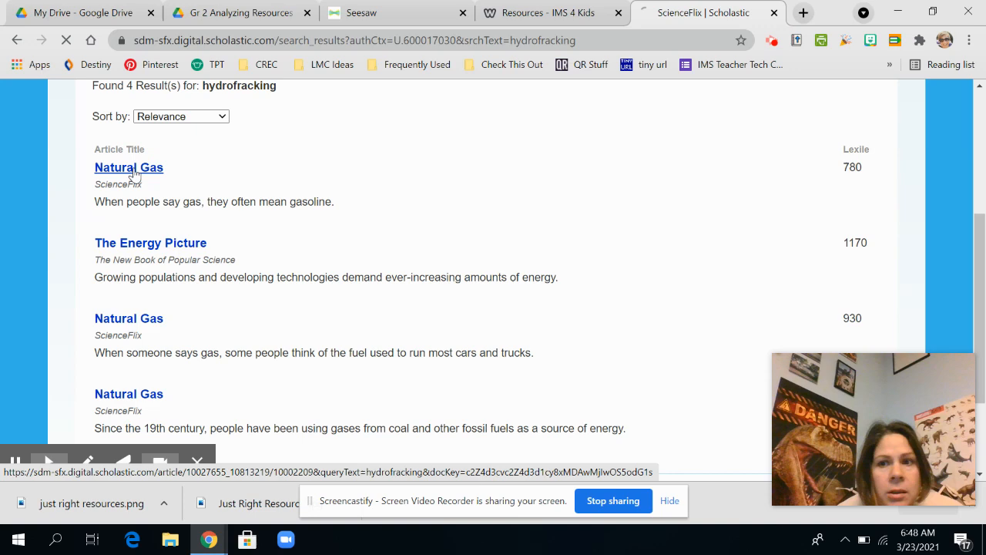
Step: Read the Natural Gas article (Fossil Fuels, Lexile 780) down to Where Natural Gas Is Produced
left_click(129, 166)
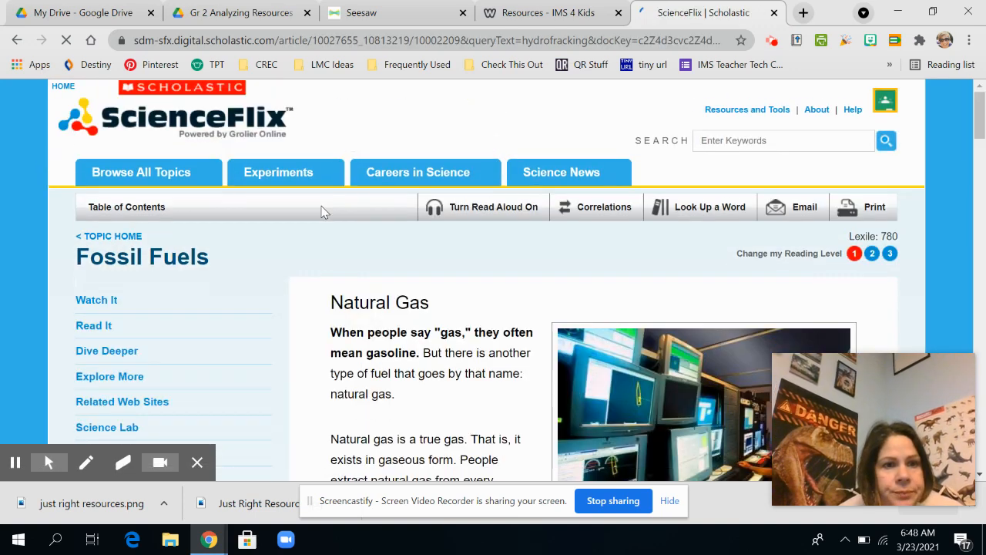
scroll("down", 3)
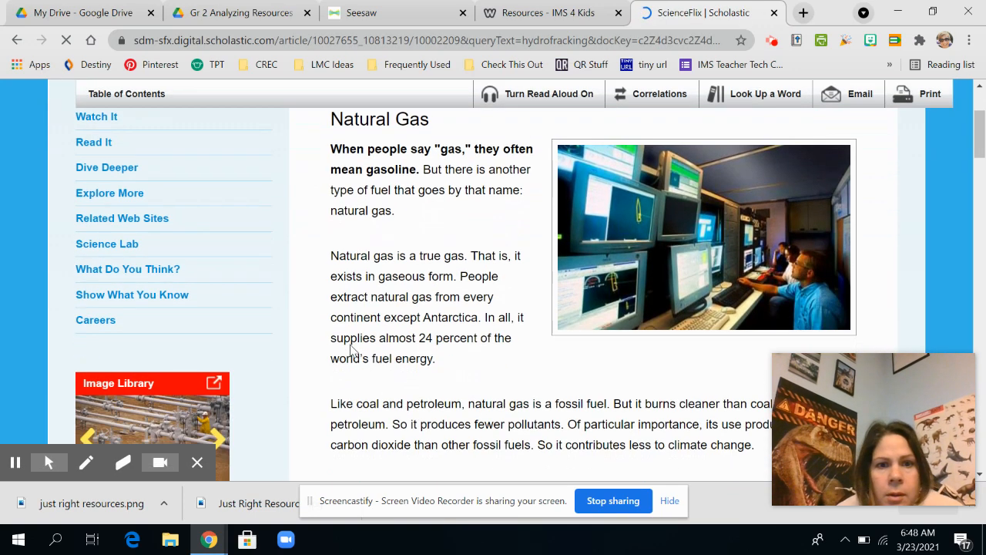
scroll("down", 3)
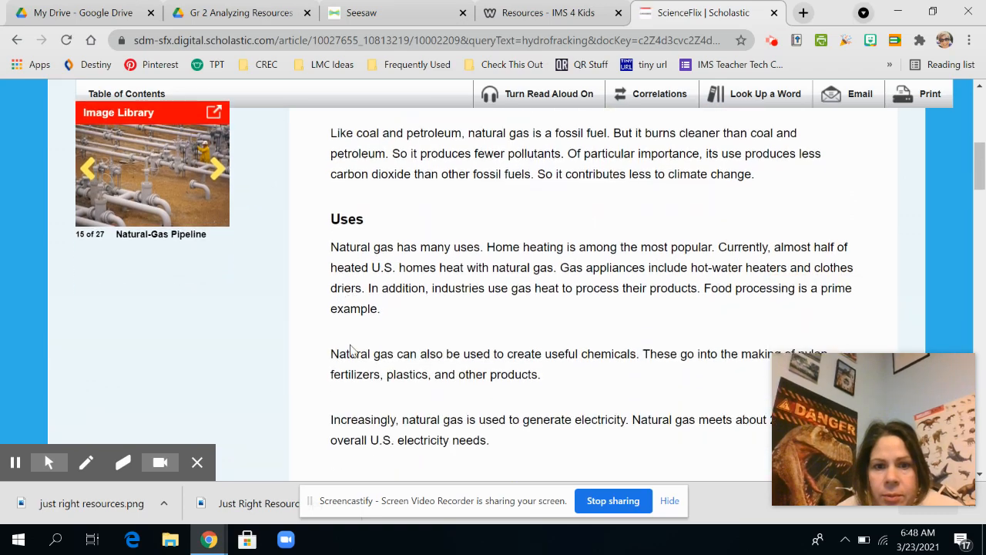
scroll("down", 3)
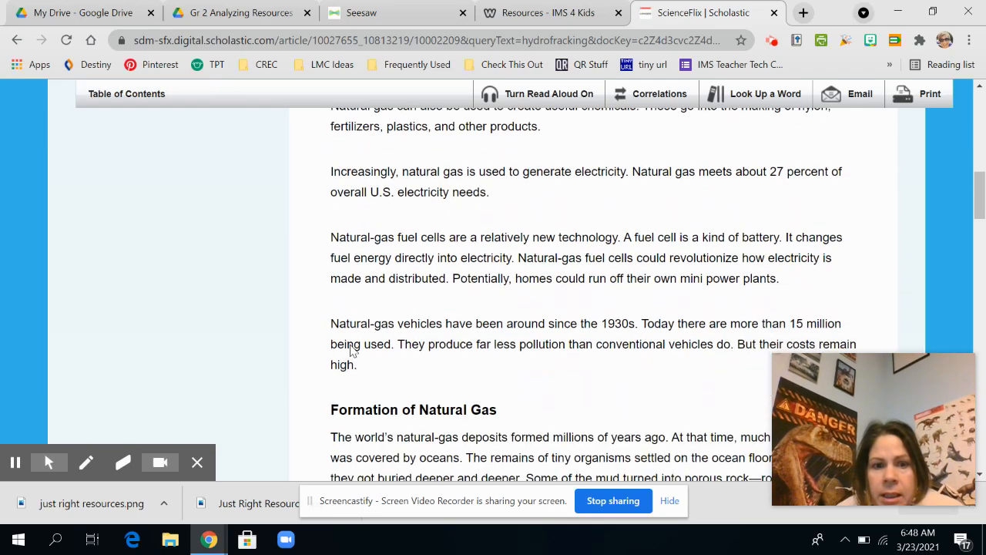
scroll("down", 3)
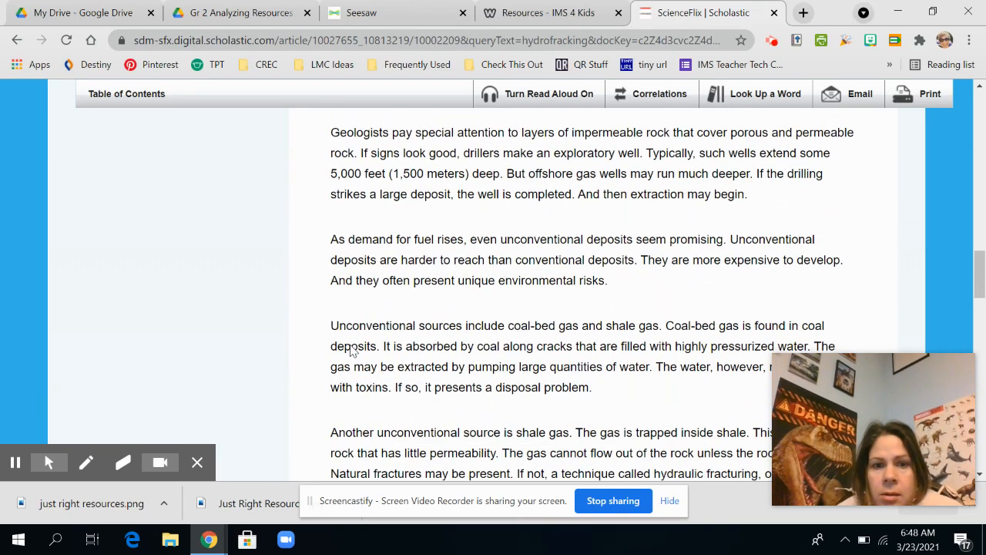
scroll("down", 3)
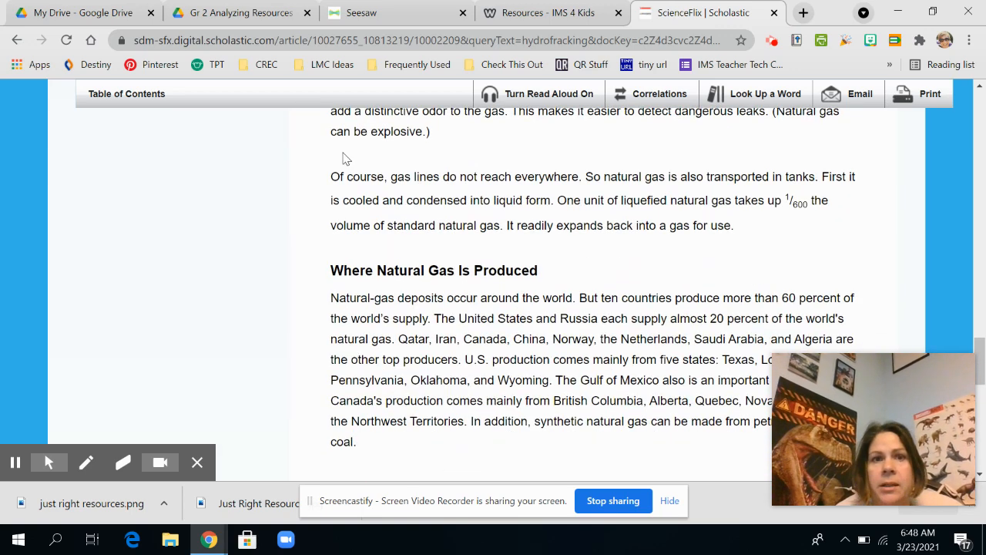
Step: On Seesaw page 3, add a 'hydrofracking' label across the top of the Comparing Resources chart
left_click(397, 12)
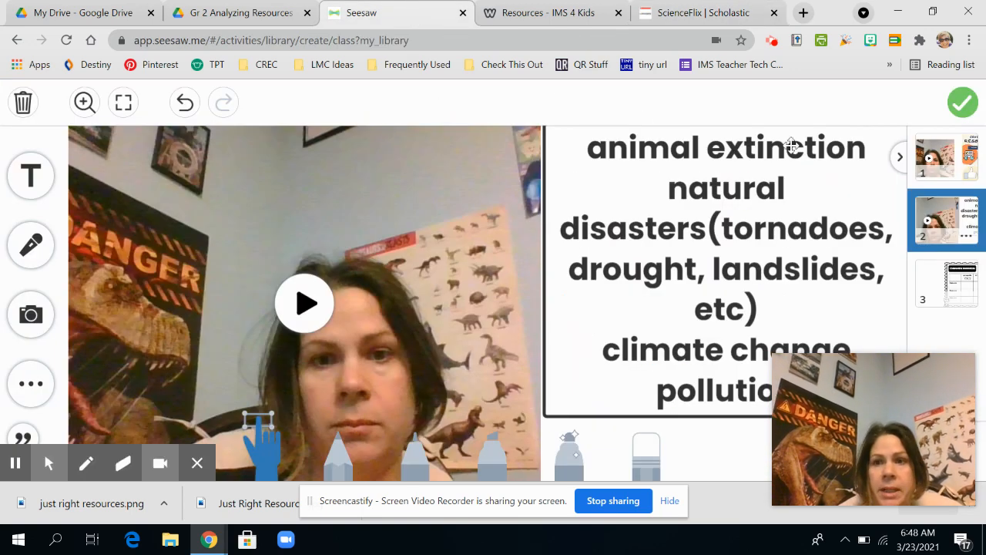
left_click(946, 284)
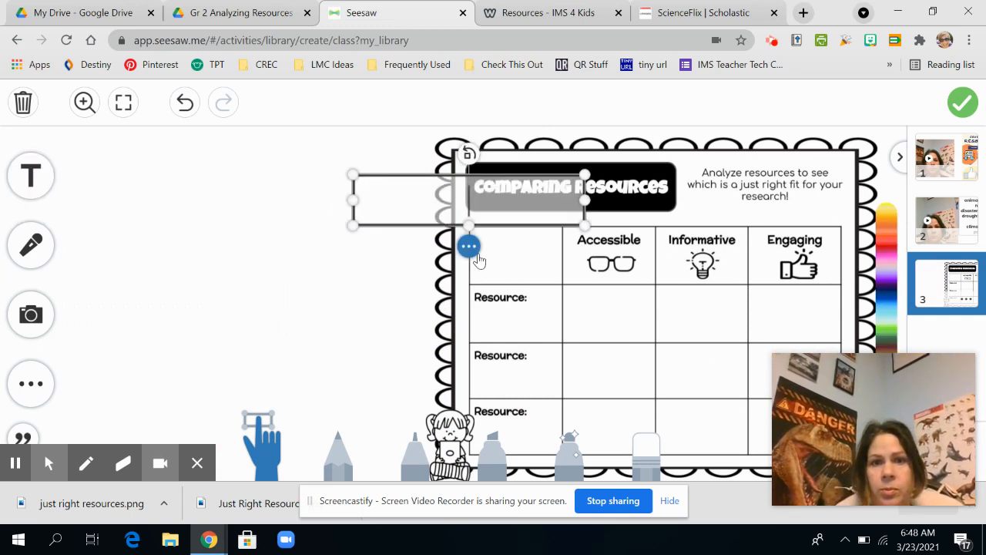
type("hydrofracking")
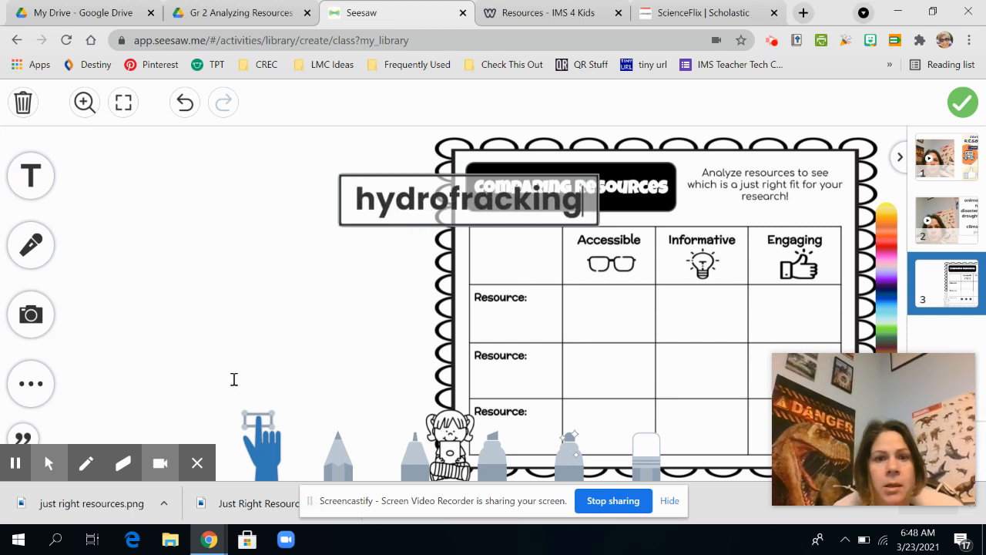
left_click_drag(468, 197, 721, 268)
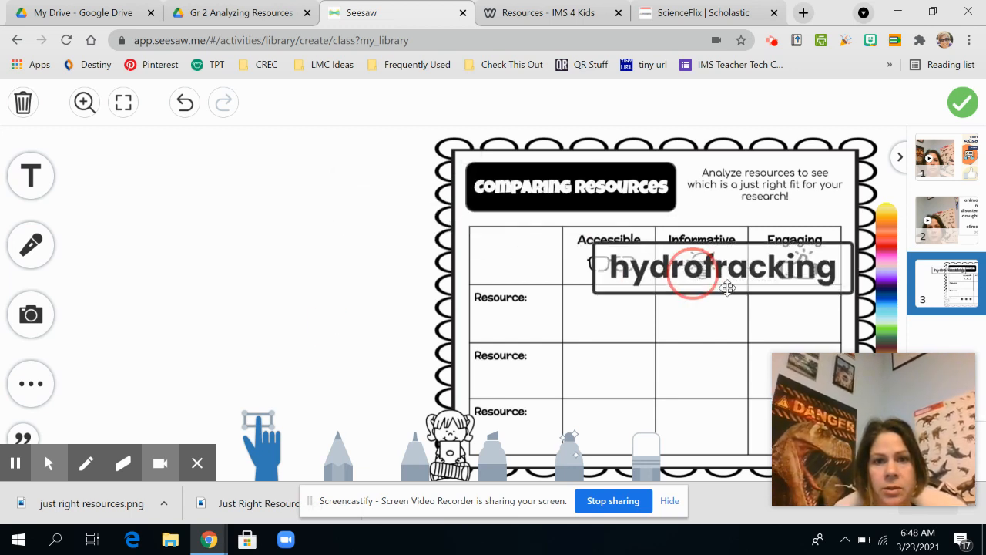
left_click_drag(721, 264, 601, 249)
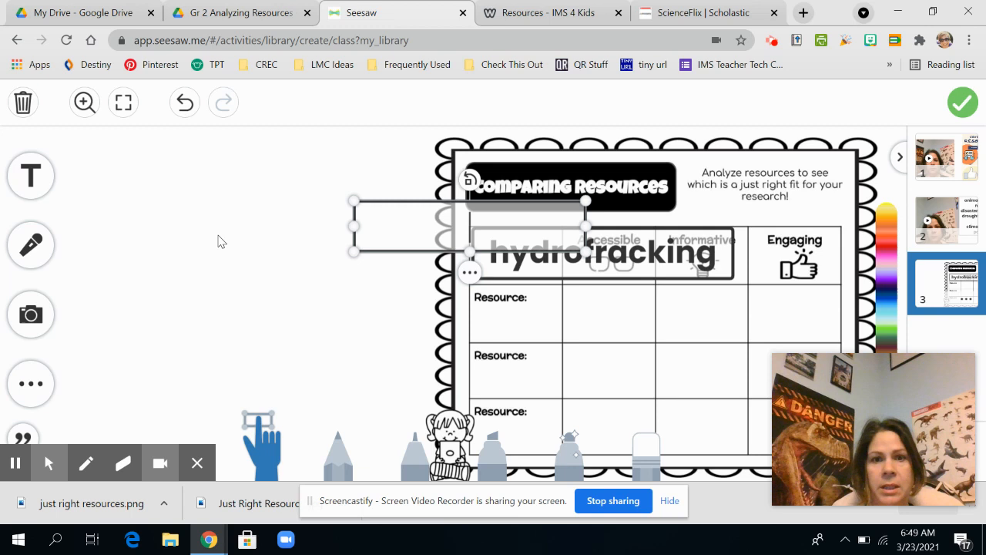
Step: Add 'ScienceFlix' as the first entry in the Resource column
type("ScienceF")
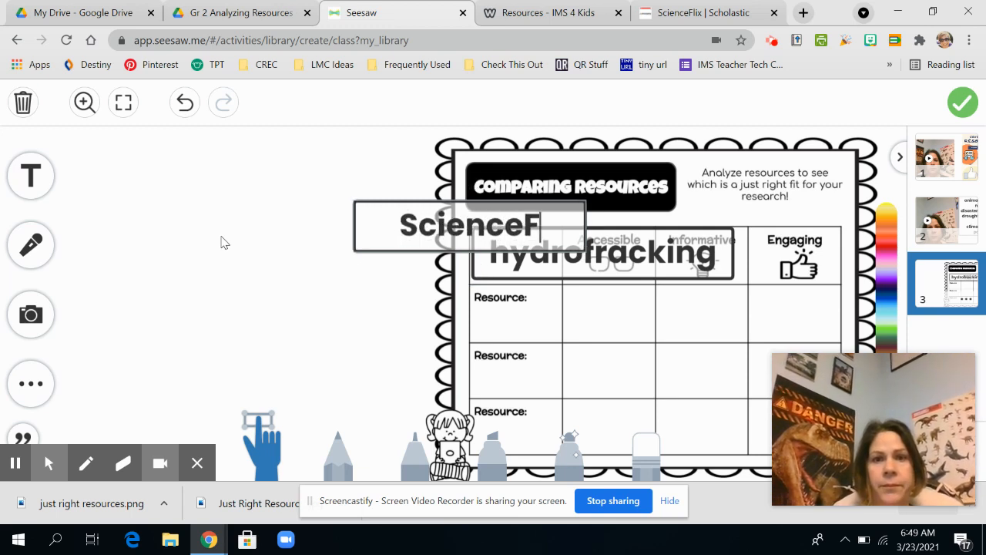
left_click(462, 225)
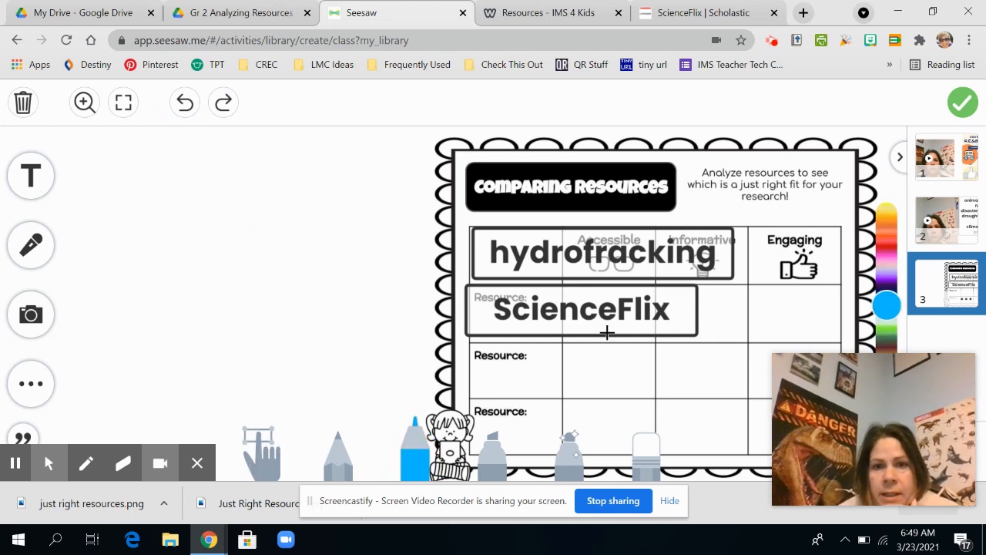
Step: Draw checkmarks for ScienceFlix under Accessible and Engaging, then return to the IMS 4 Kids databases
left_click_drag(608, 339, 655, 300)
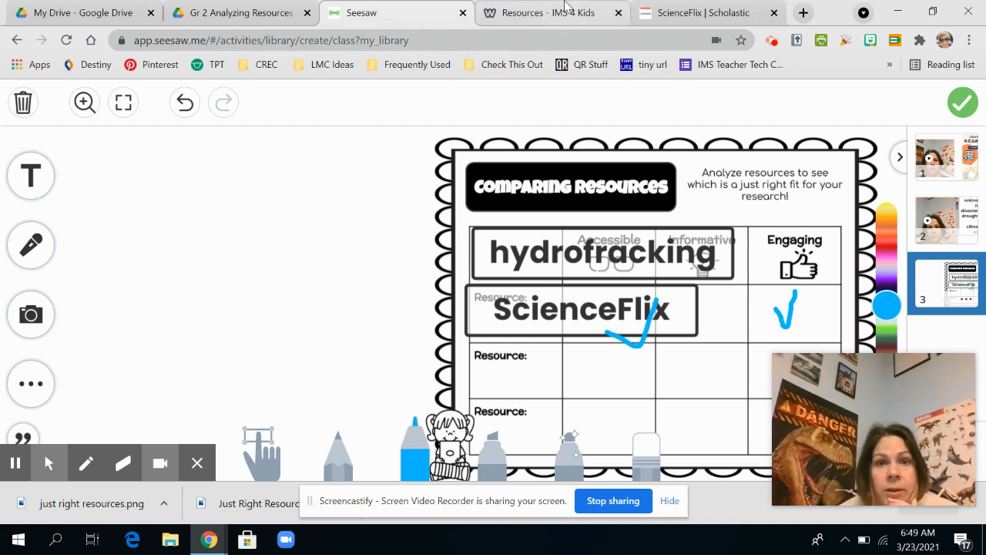
left_click(551, 12)
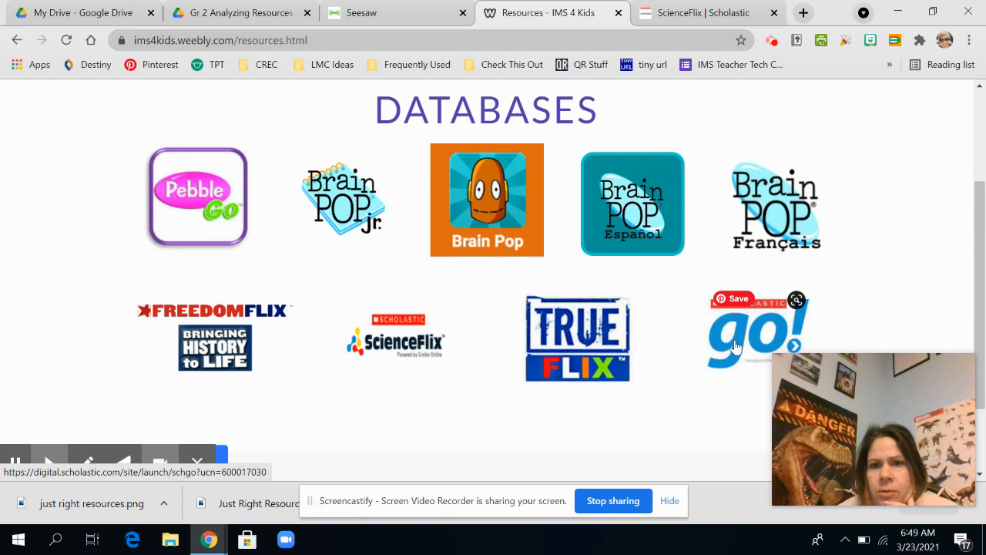
Step: In Scholastic GO!, search 'hydrofracking' to get seven articles and twelve web sites
left_click(758, 331)
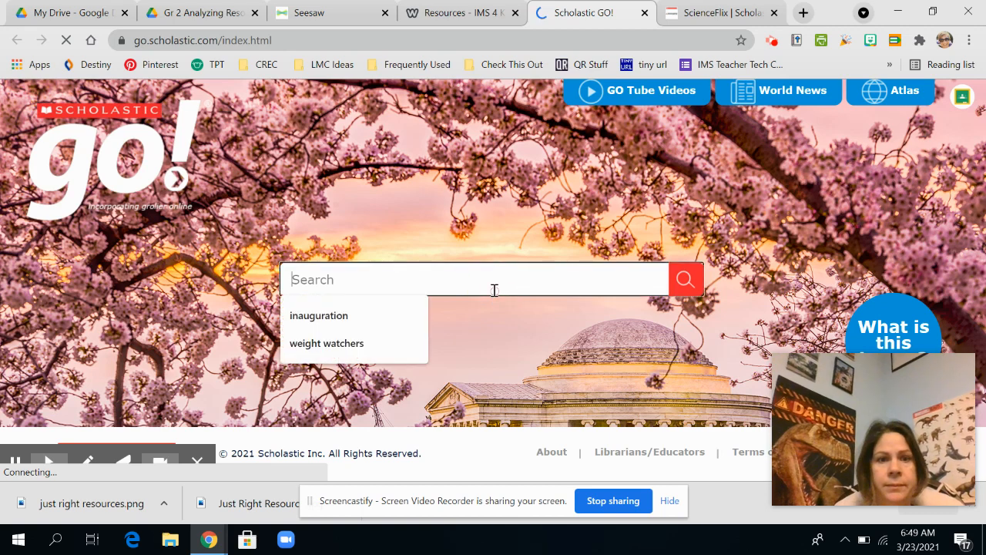
type("hydrofrad")
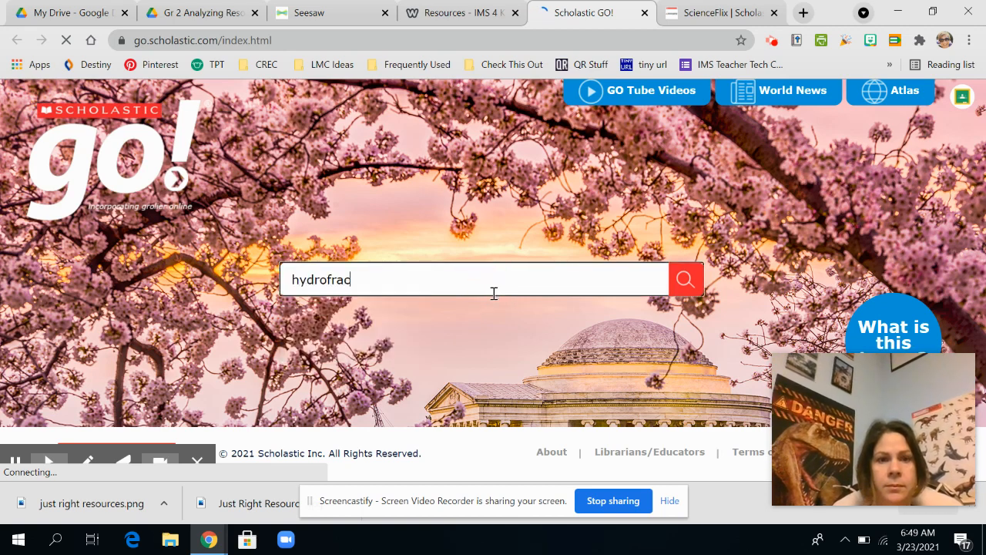
left_click(684, 279)
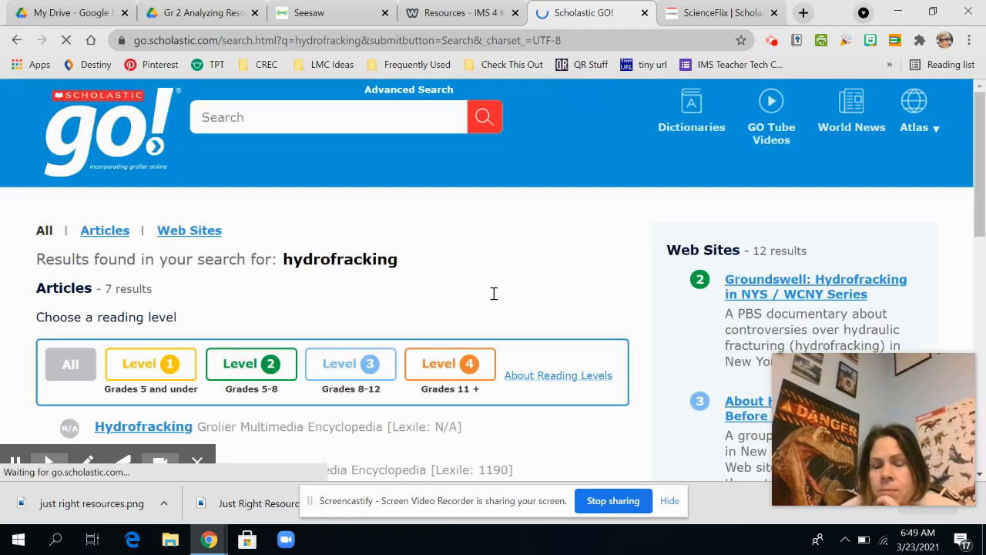
scroll("down", 3)
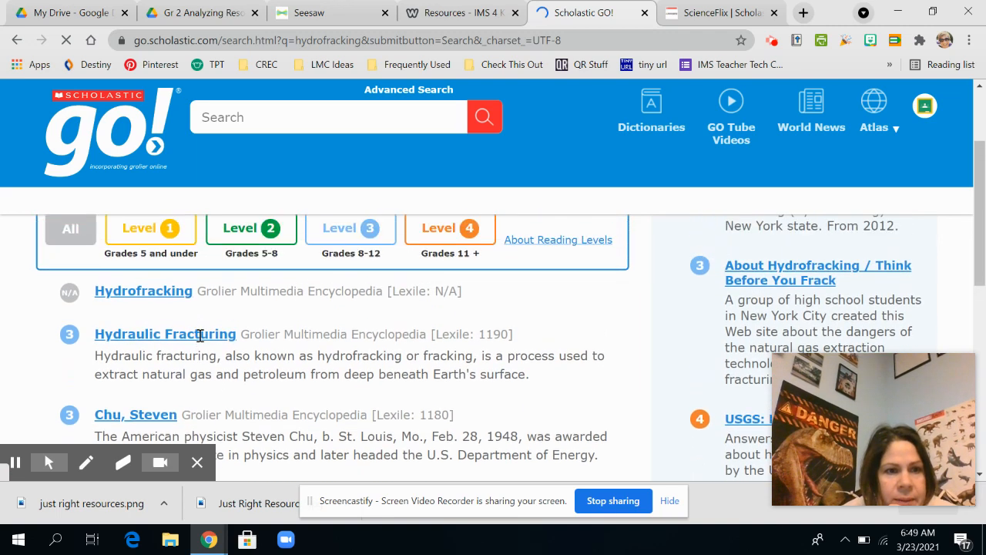
left_click(251, 249)
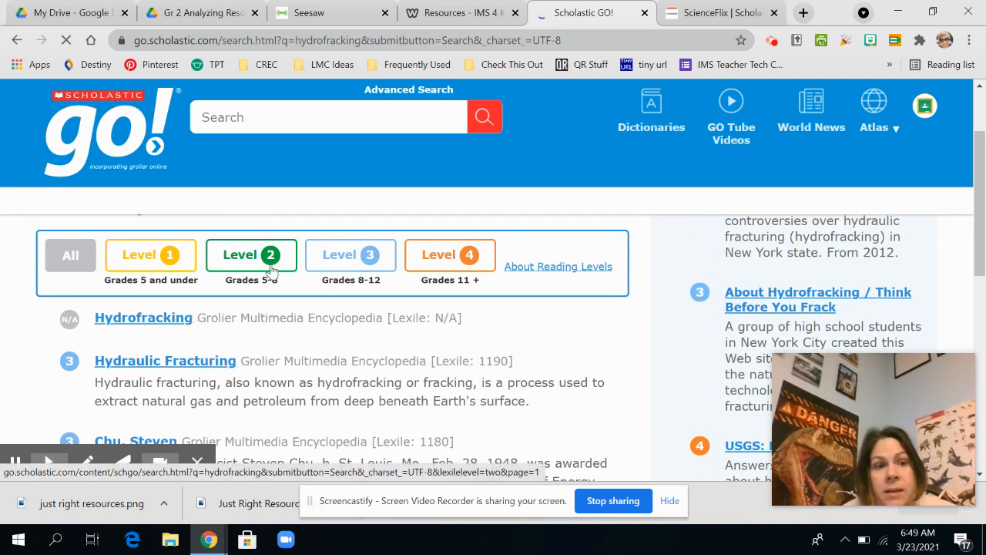
left_click(151, 254)
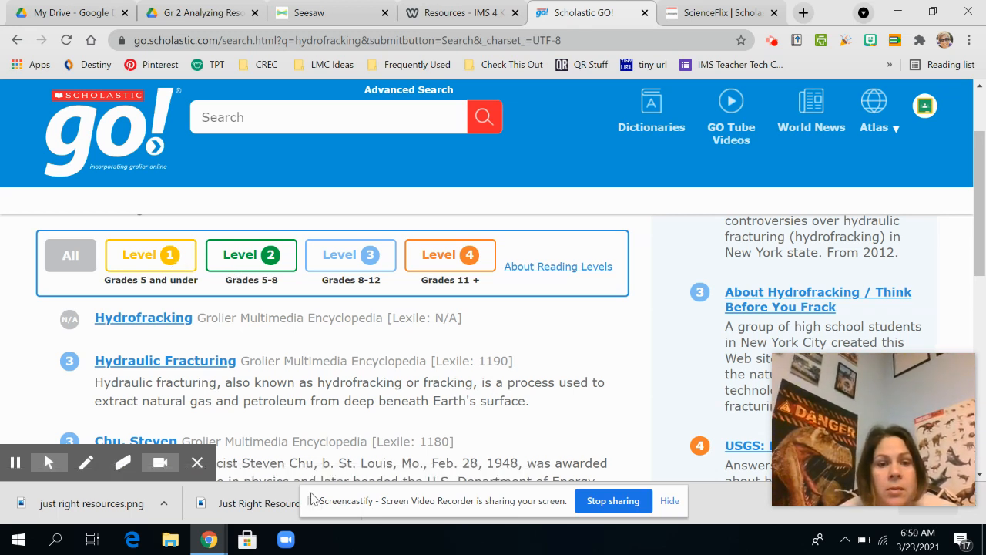
left_click(16, 462)
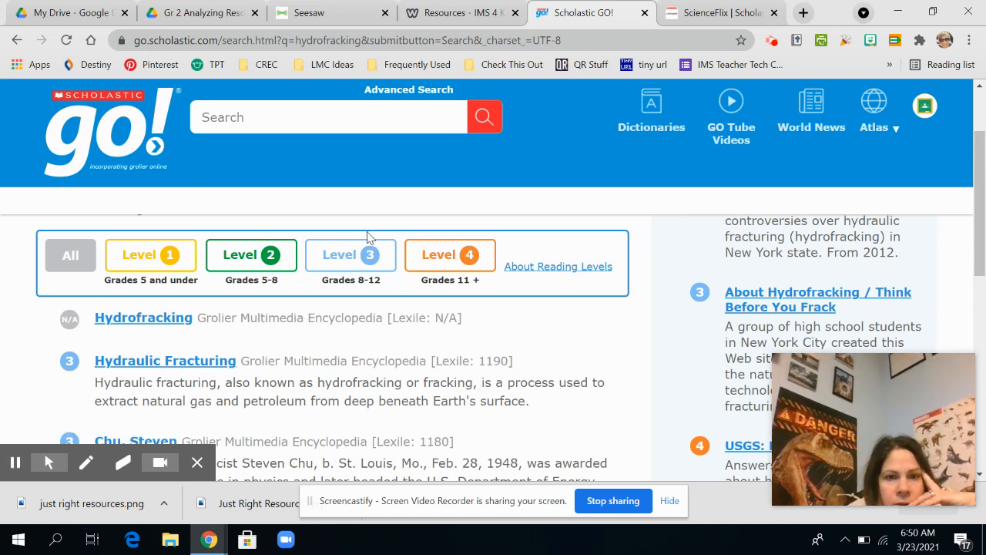
scroll("down", 3)
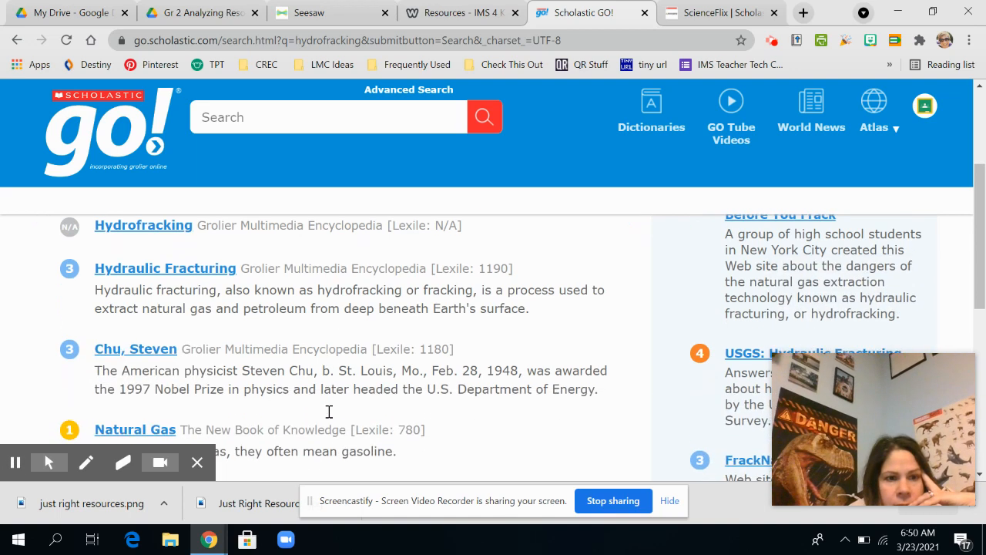
scroll("down", 3)
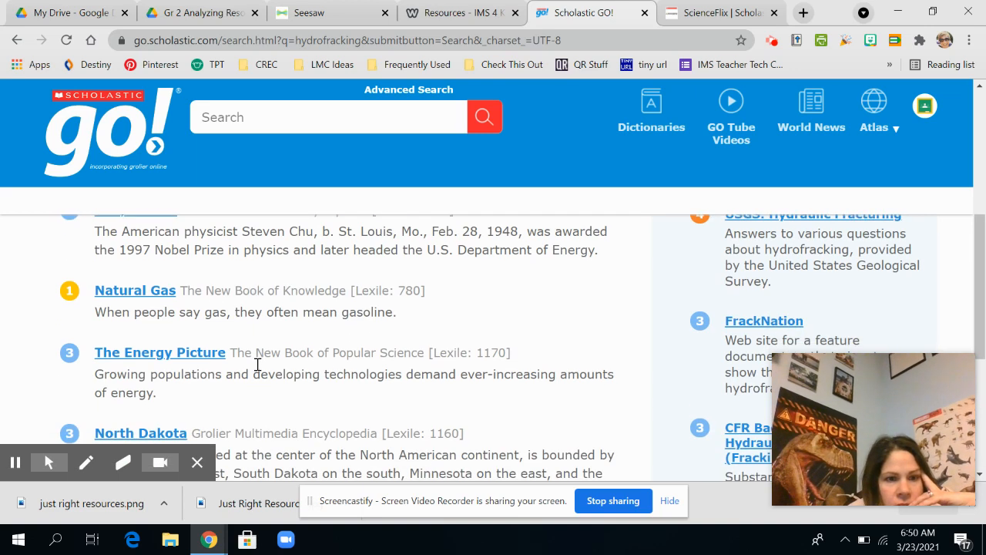
scroll("down", 3)
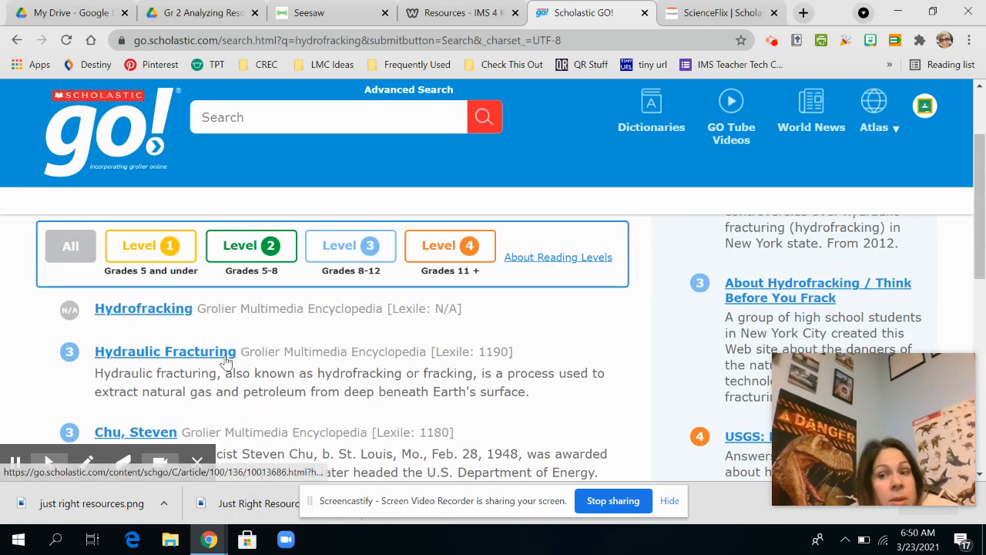
Step: Read the Hydraulic Fracturing article down to the Marcellus Shale natural gas discoveries
left_click(165, 351)
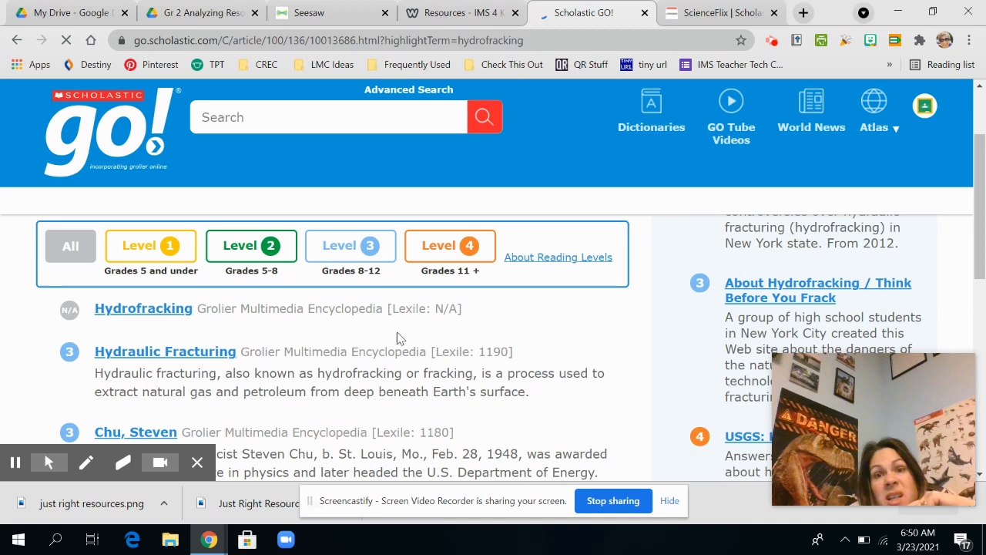
left_click(165, 351)
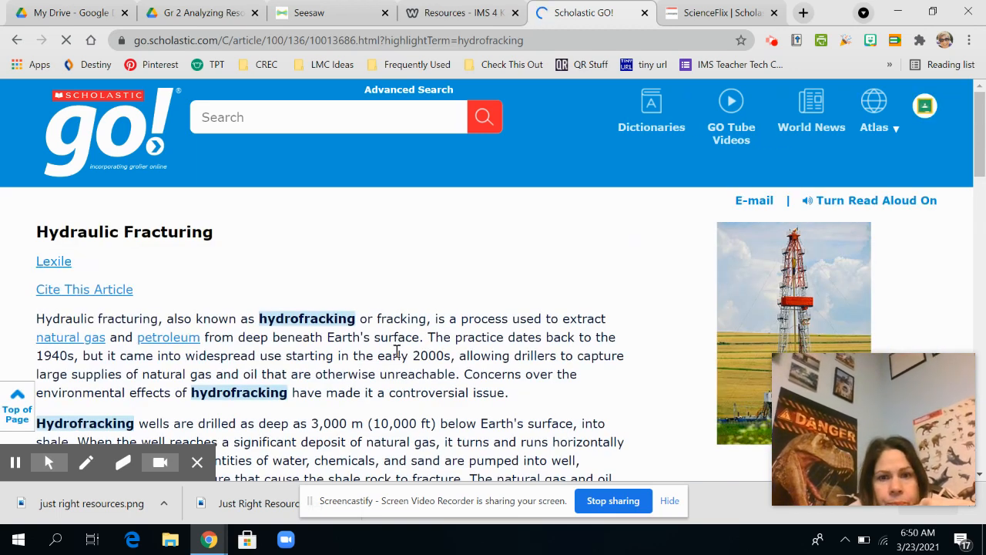
scroll("down", 3)
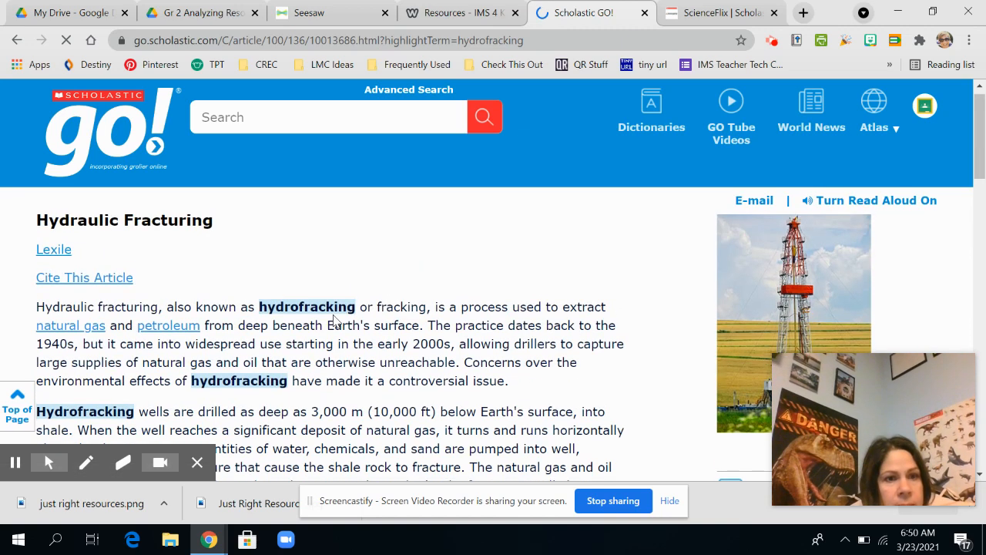
scroll("down", 3)
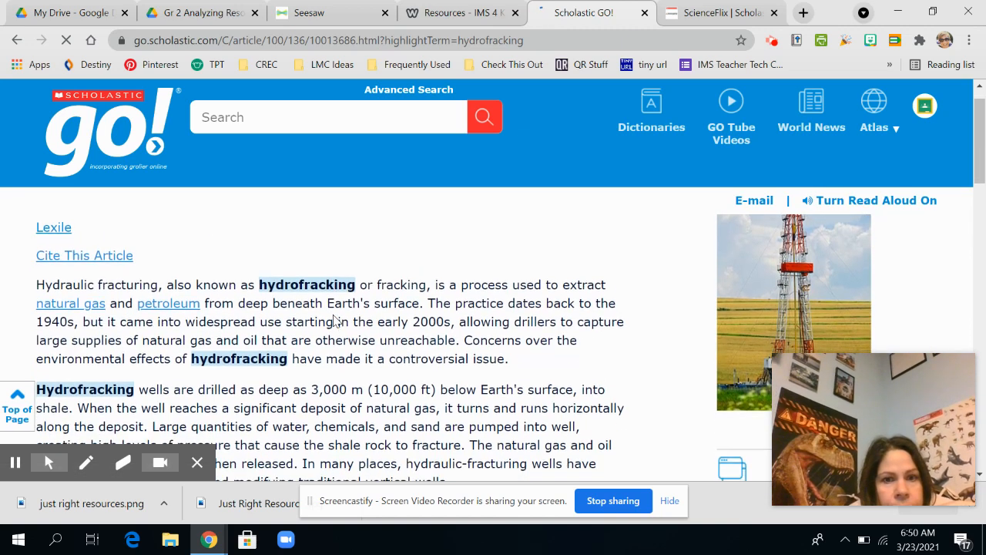
scroll("down", 3)
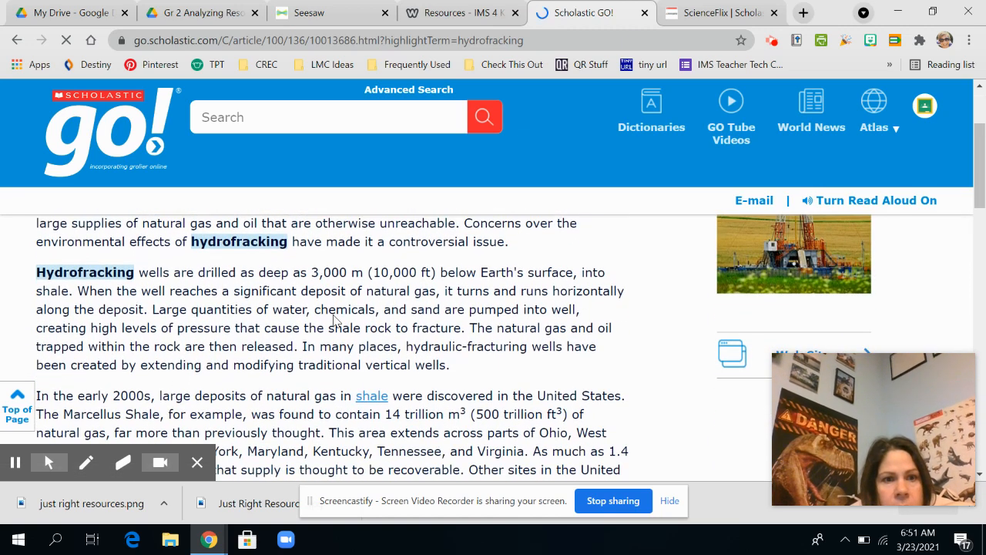
scroll("down", 3)
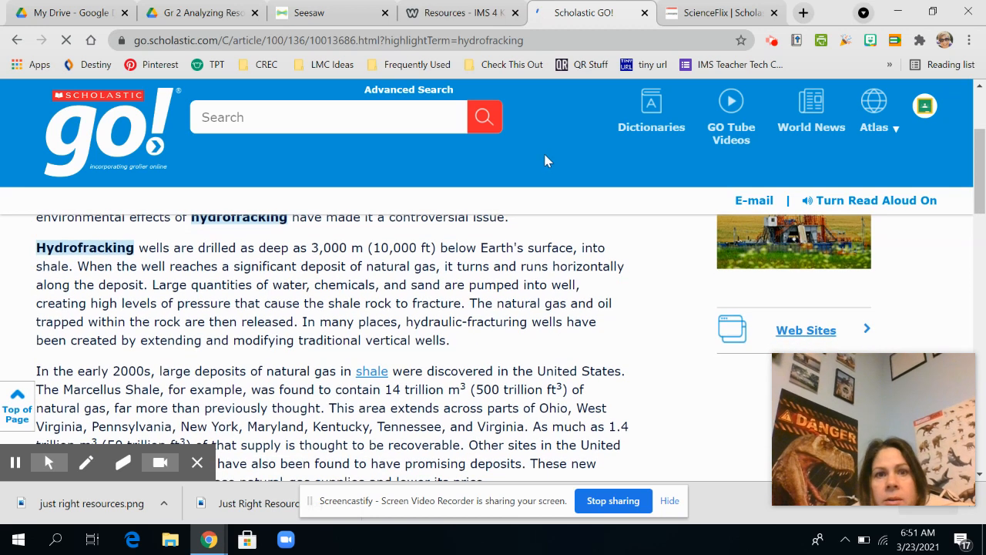
Step: Add a 'ScholasticGO' resource row with an Accessible check, then return to the Scholastic GO! article
left_click(332, 12)
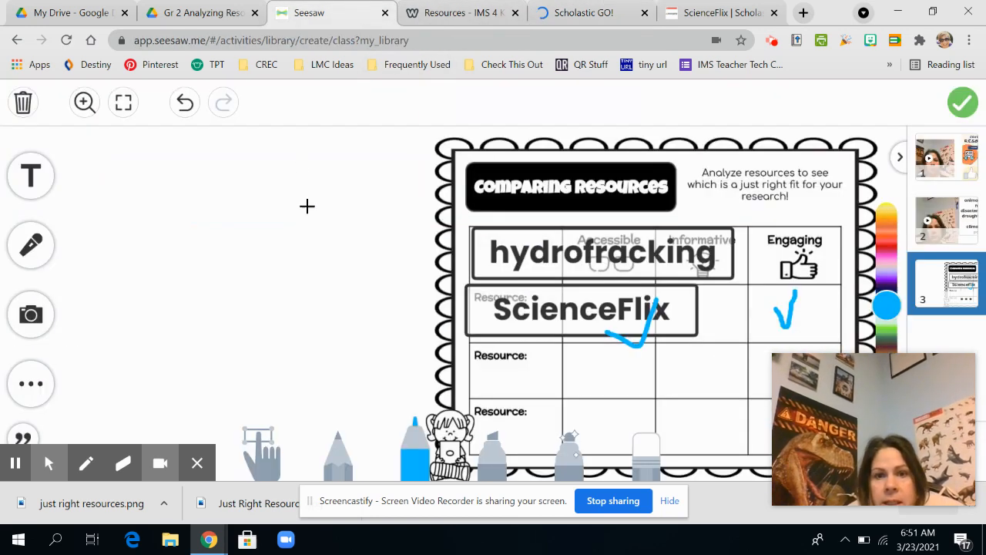
left_click(30, 176)
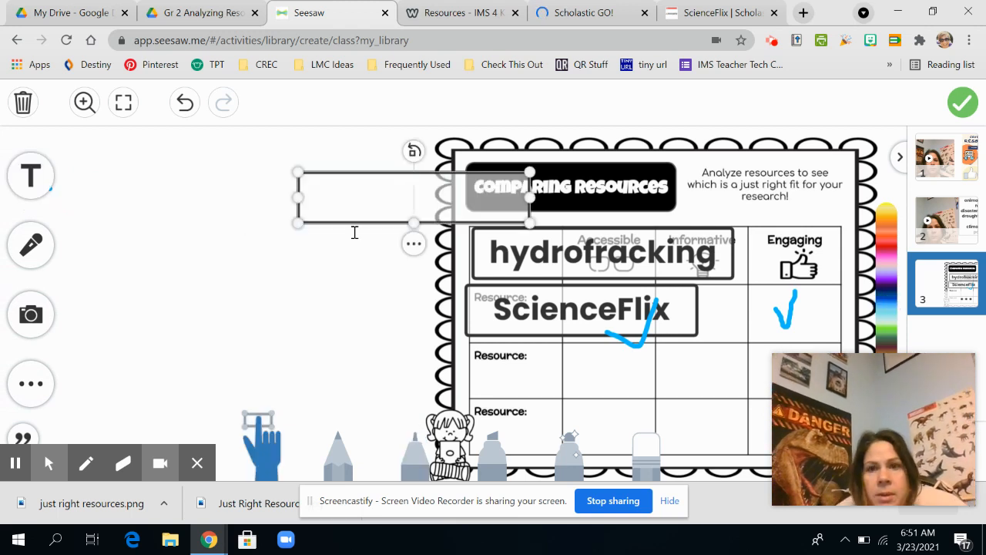
type("ScholasticGO")
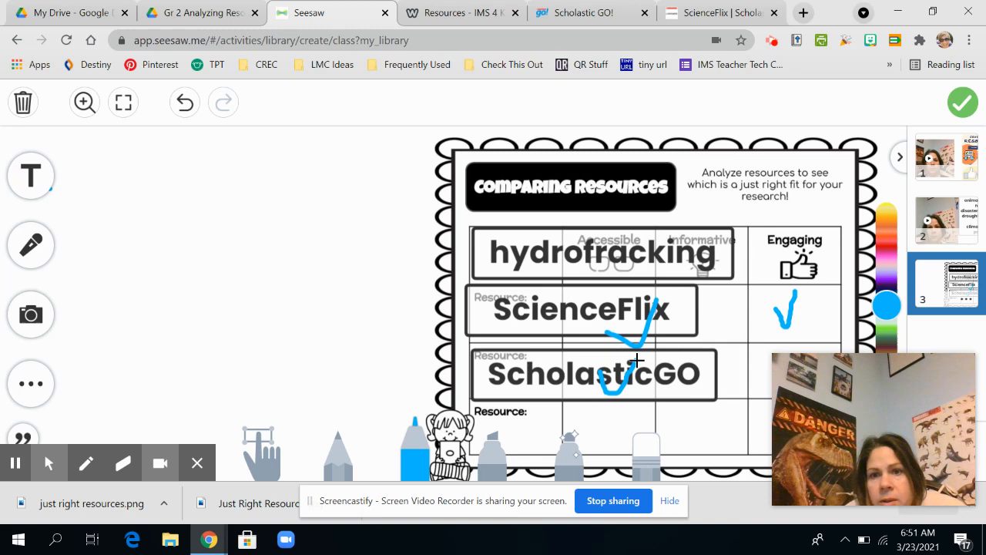
left_click(716, 379)
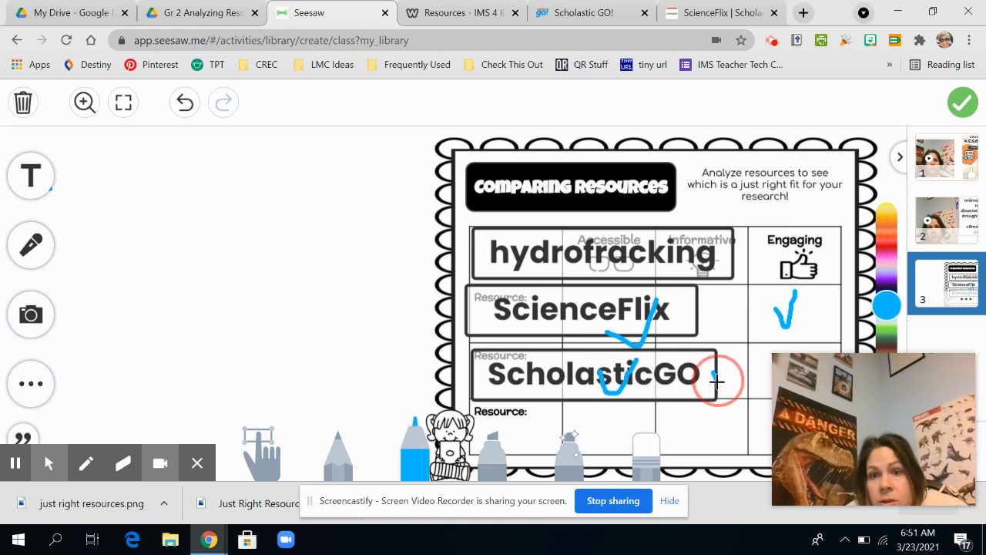
left_click(589, 12)
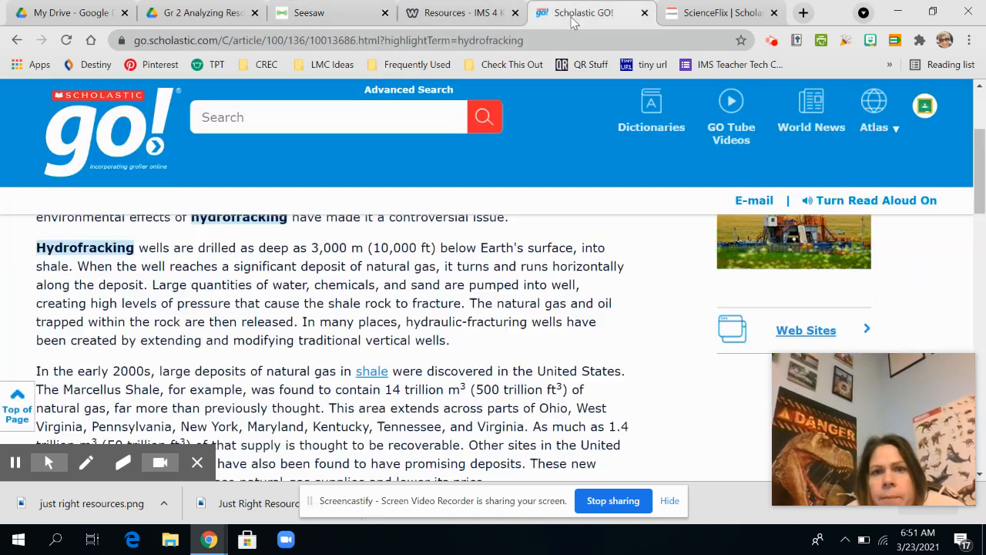
Step: After reviewing the article, check ScholasticGO as informative and engaging, then return to the databases page
scroll("down", 3)
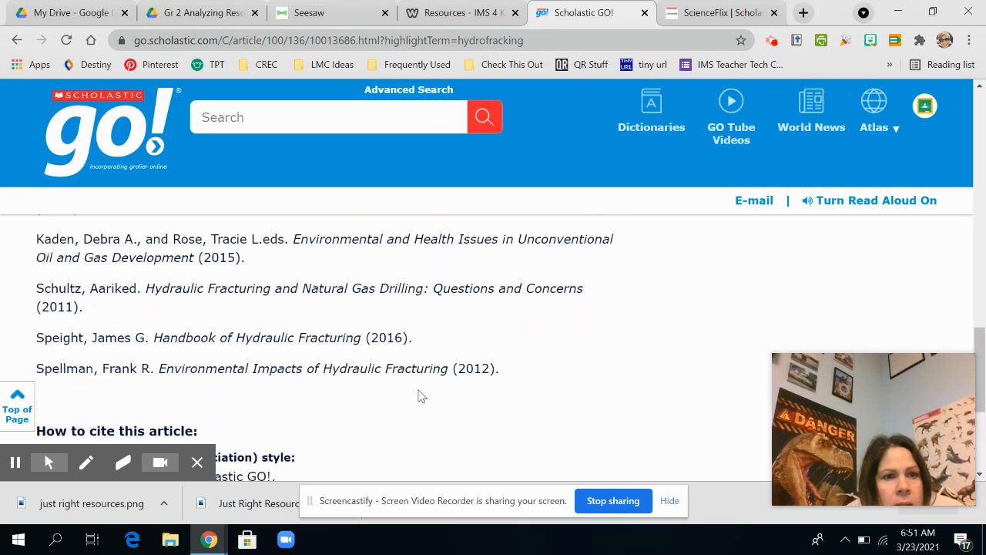
scroll("down", 3)
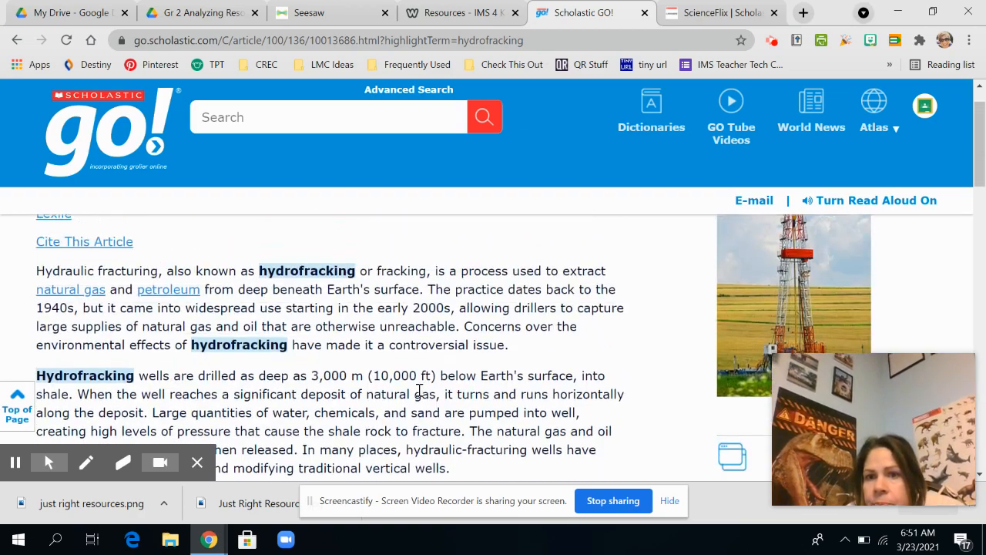
scroll("down", 3)
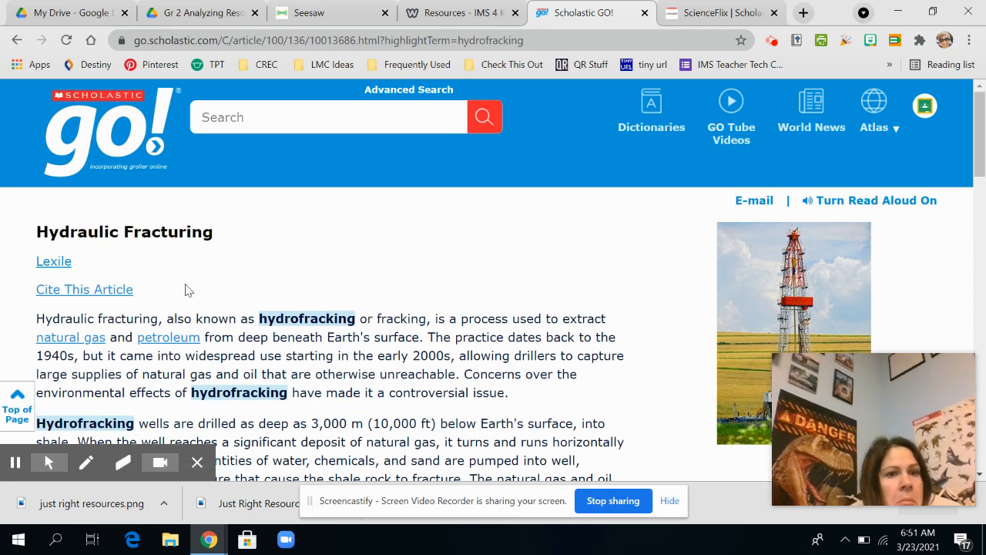
left_click(332, 12)
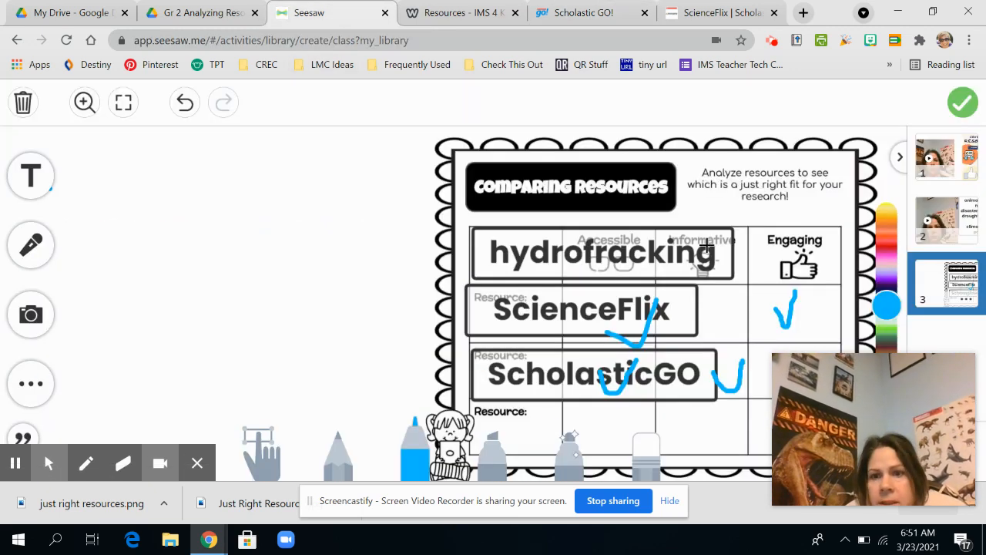
left_click_drag(740, 370, 771, 393)
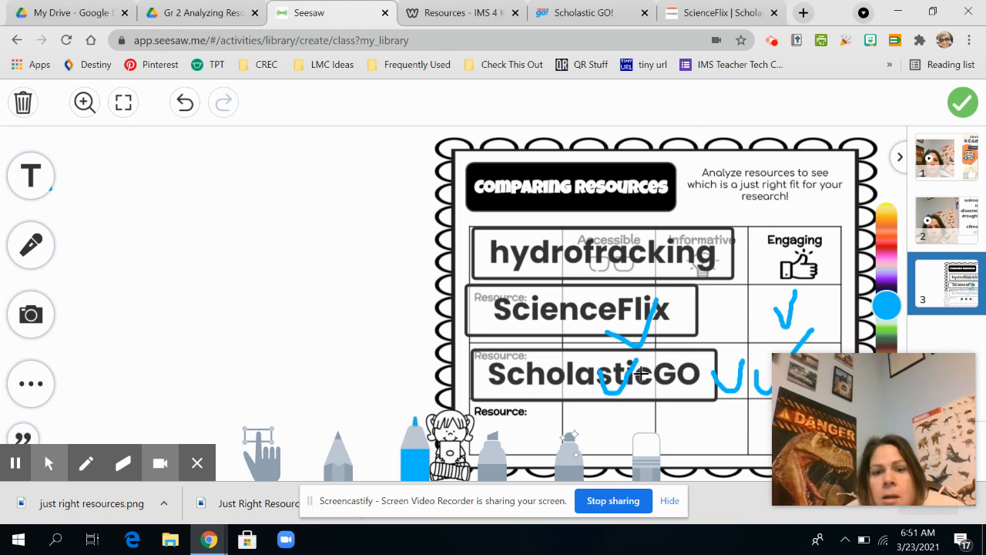
left_click(459, 12)
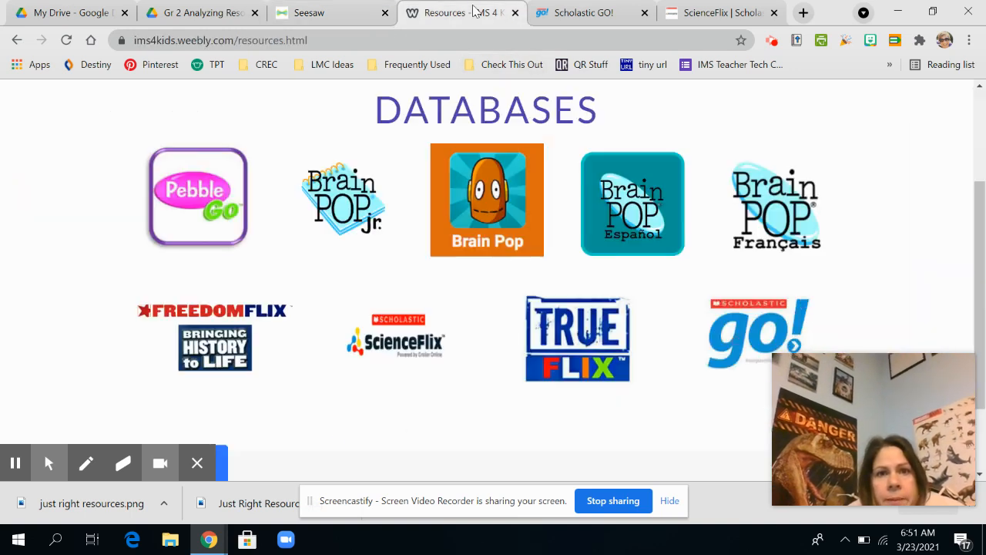
mouse_move(475, 245)
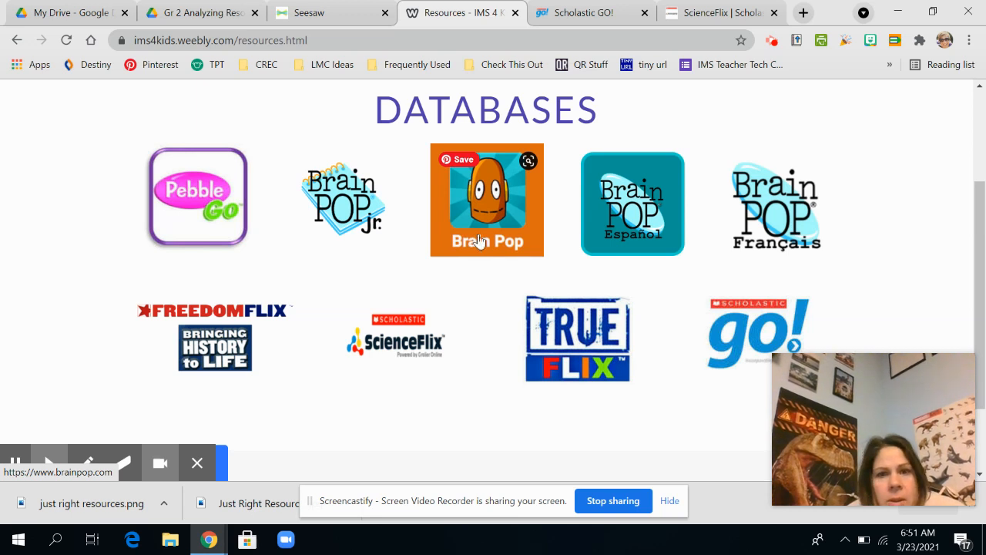
Step: Search BrainPOP for 'hydrofracking' from the databases page
left_click(487, 200)
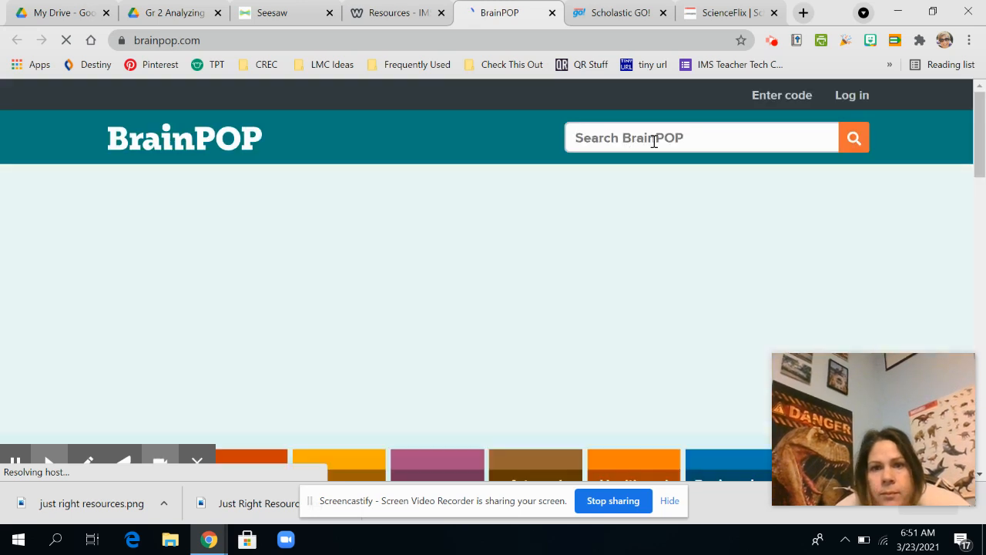
type("hydro")
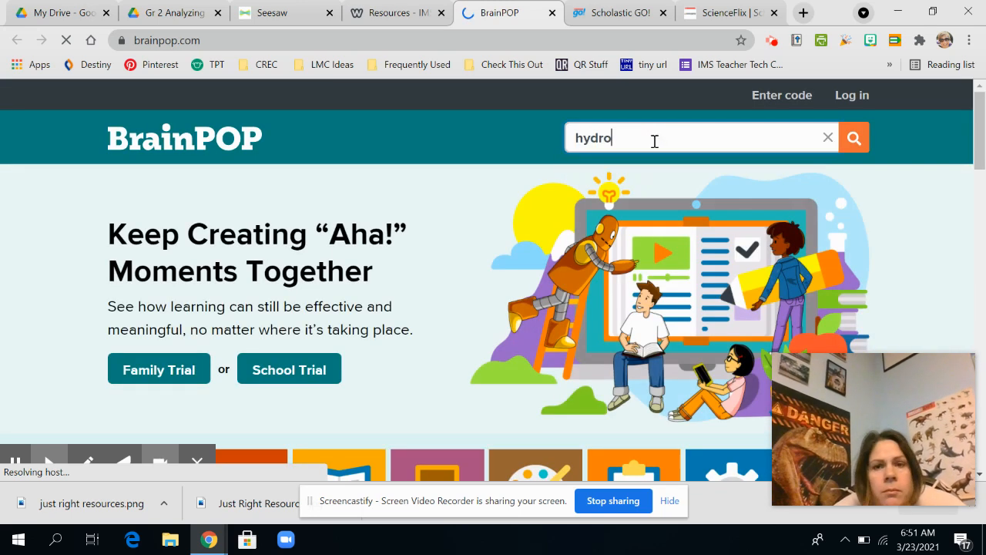
type("fracking")
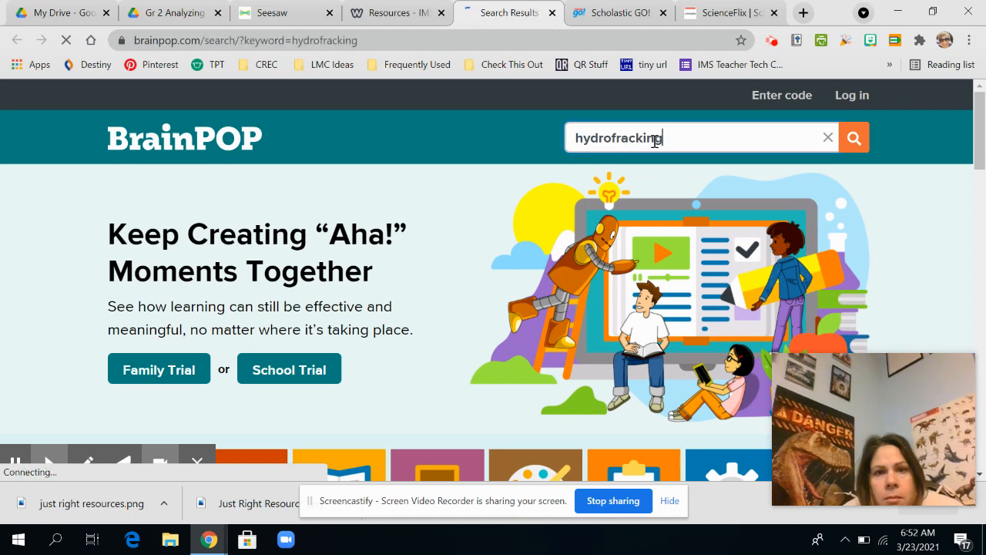
left_click(853, 137)
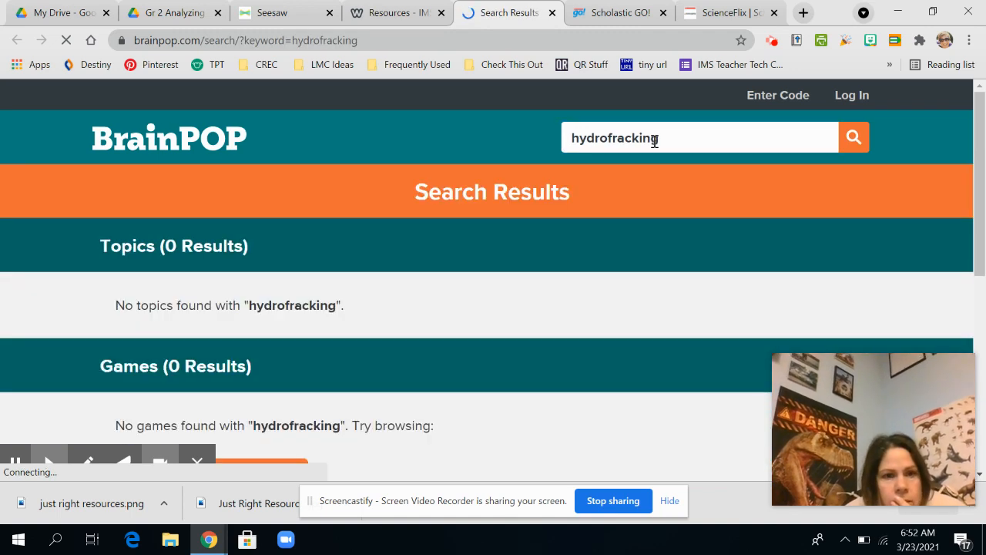
Step: Review the empty results and go back to the BrainPOP home page
scroll("down", 3)
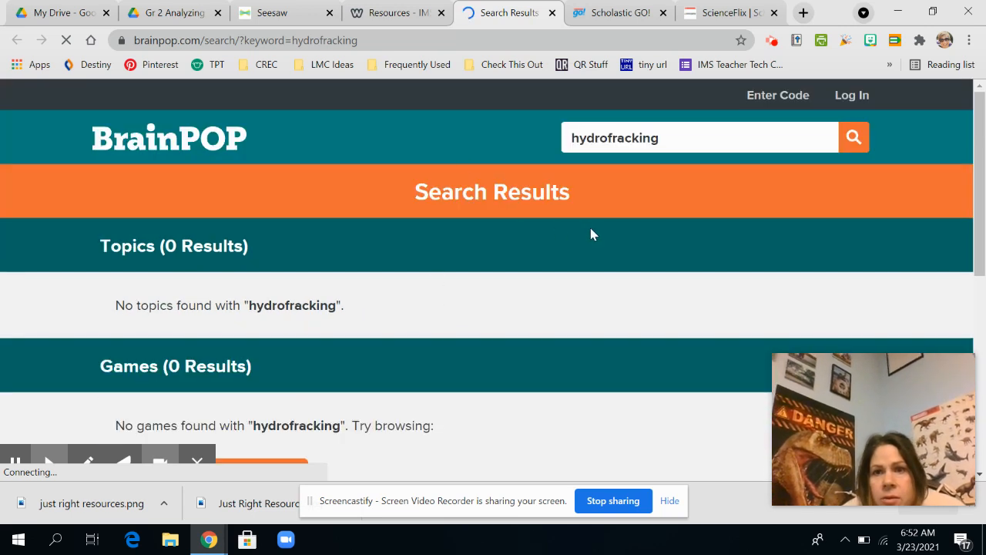
left_click(169, 137)
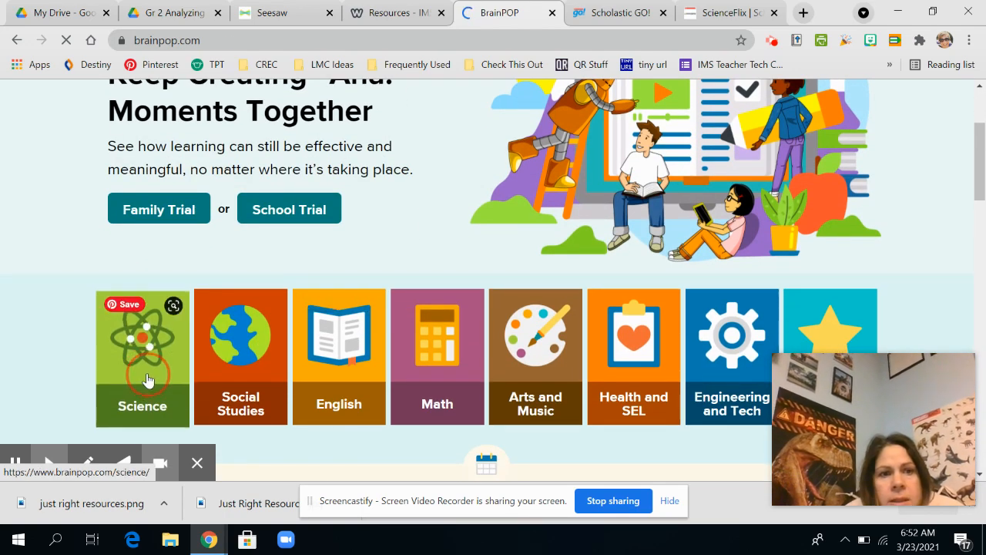
Step: Browse the Science subject area and enter the Energy unit
left_click(141, 357)
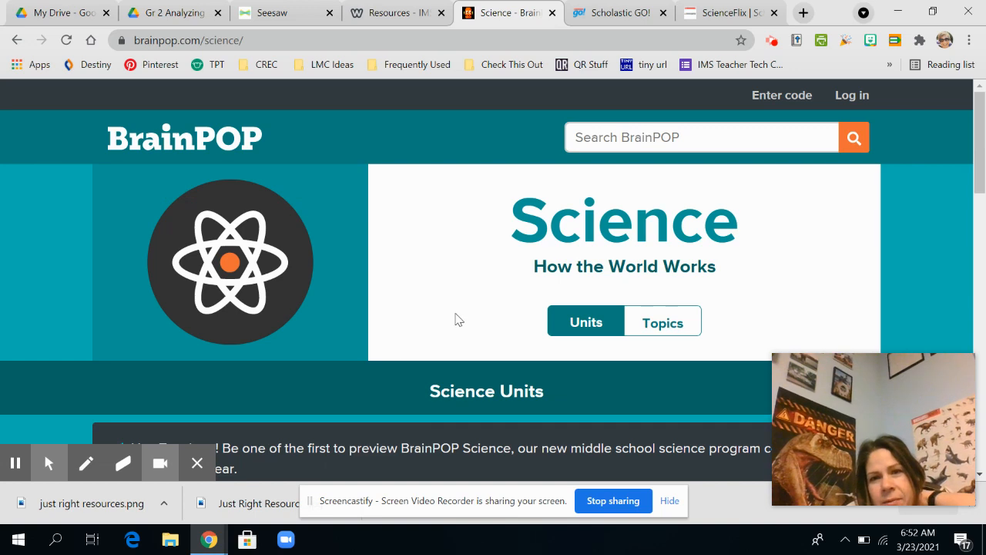
scroll("down", 3)
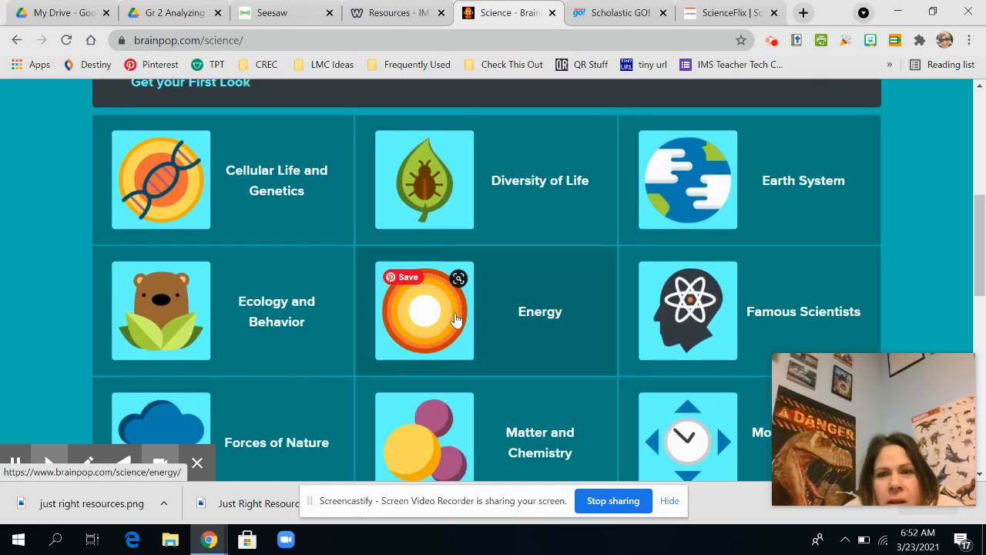
scroll("down", 3)
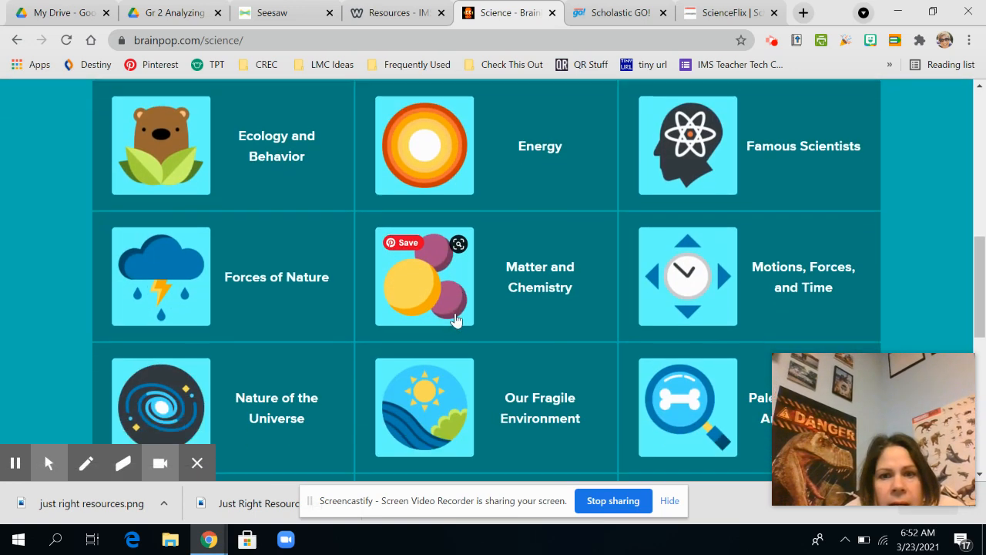
scroll("down", 3)
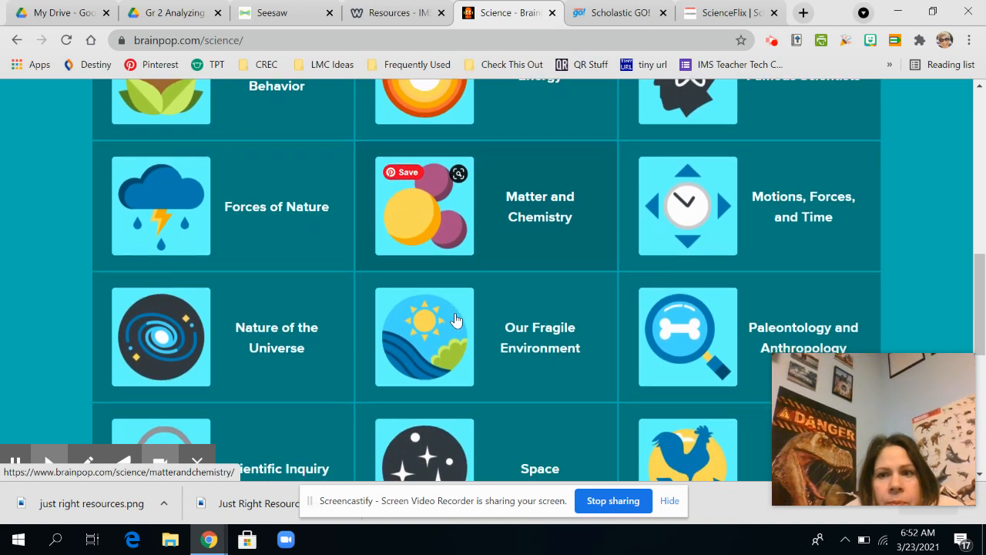
scroll("down", 3)
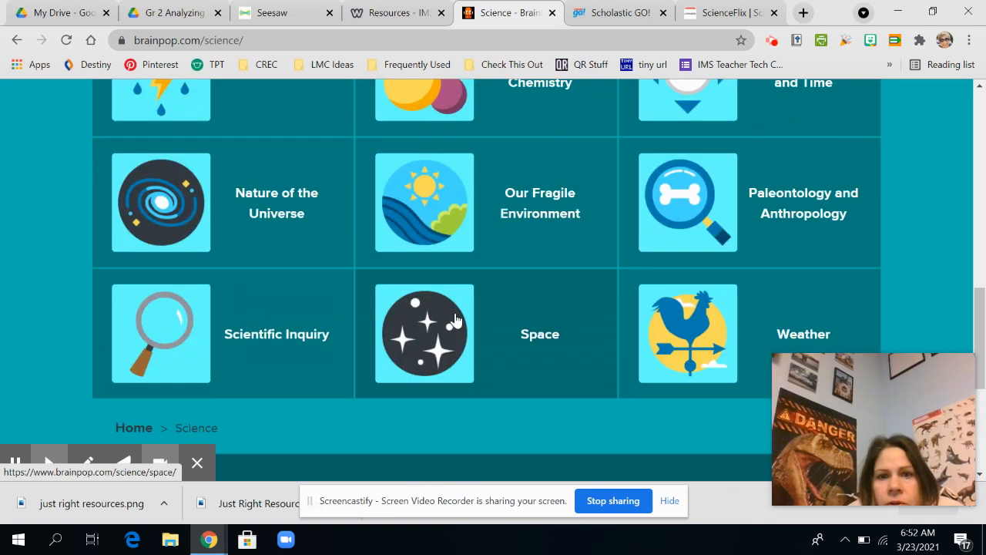
scroll("up", 3)
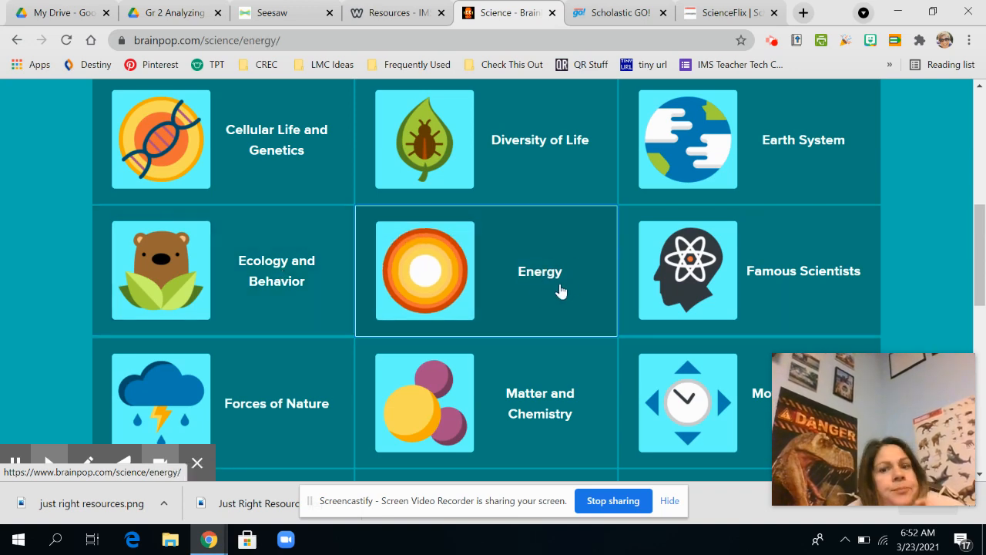
left_click(539, 271)
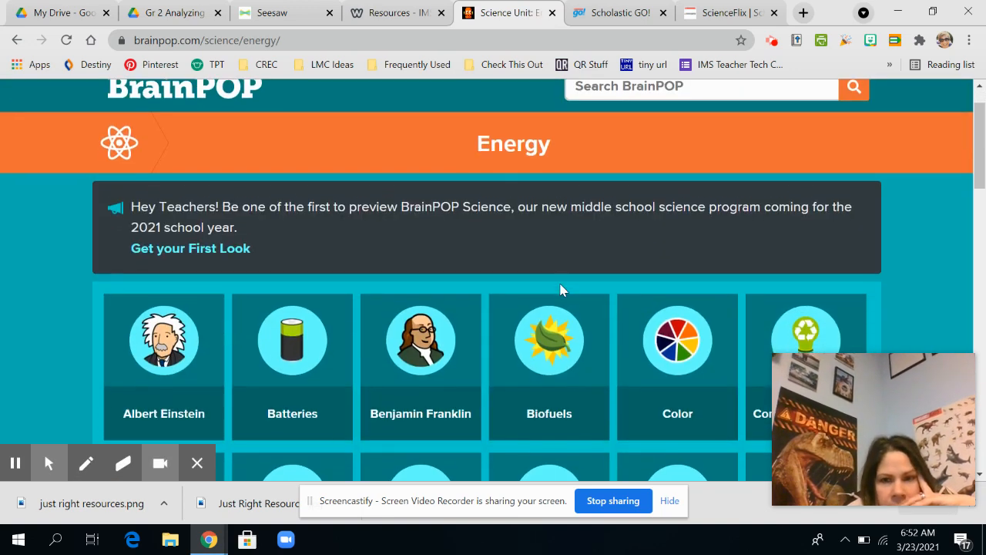
Step: Preview the Gas and Oil topic, then return to the Energy topic list
scroll("down", 3)
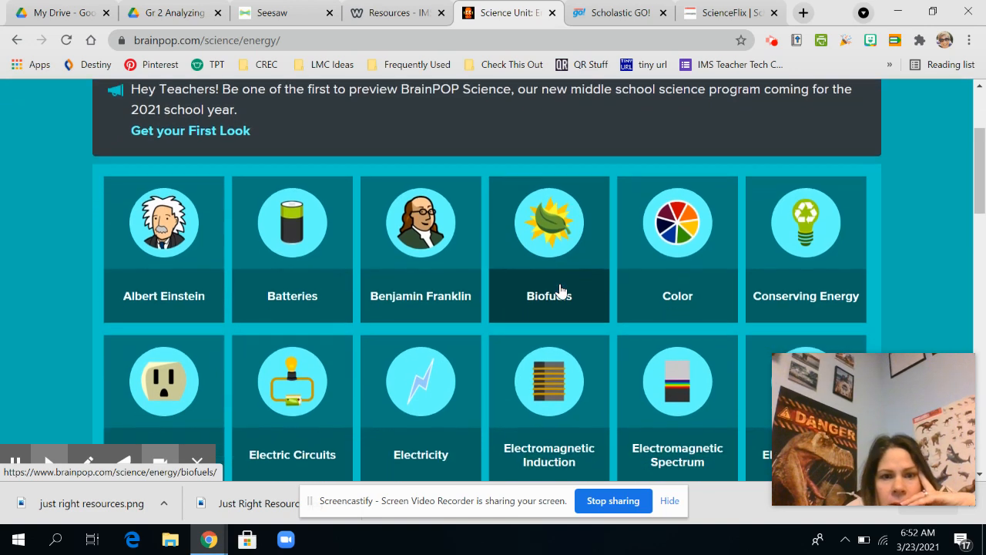
scroll("down", 3)
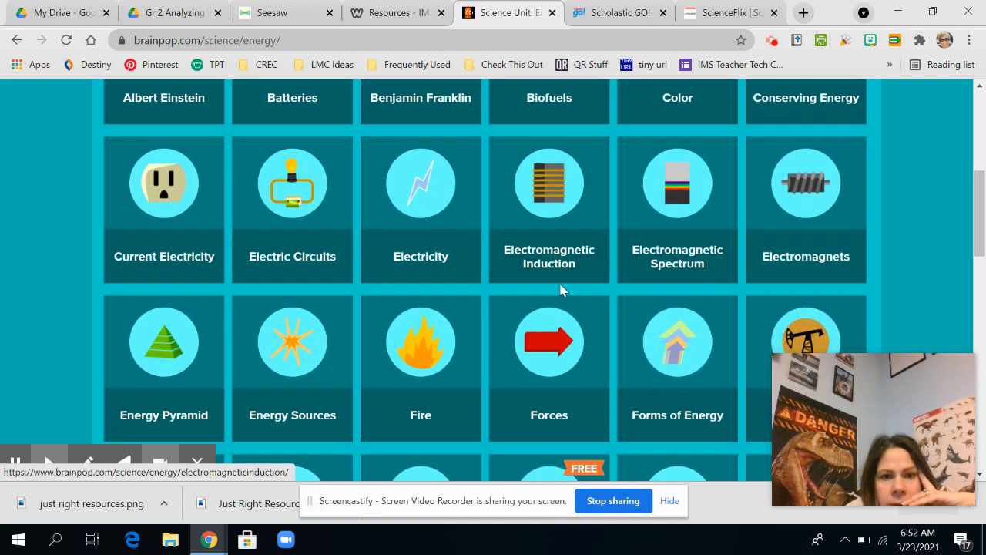
scroll("down", 3)
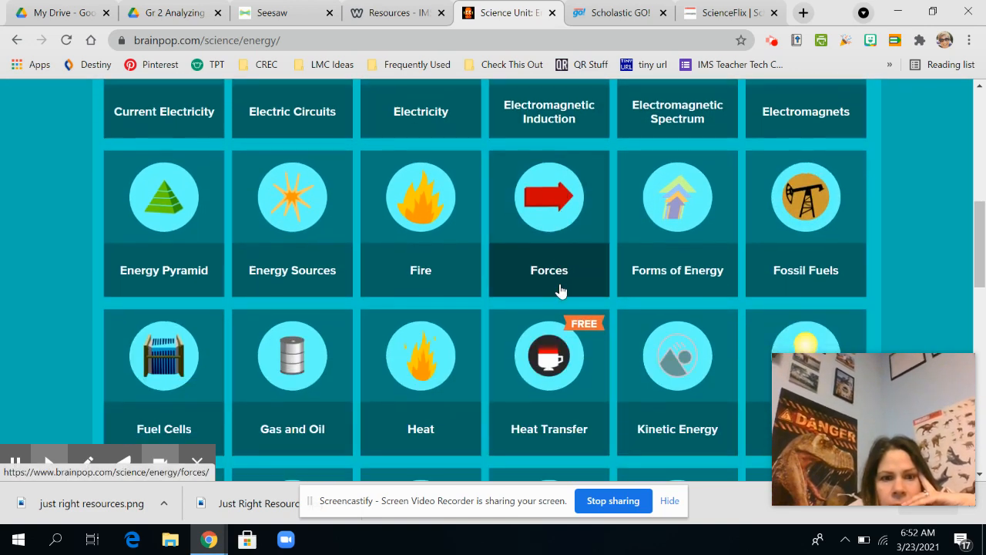
left_click(292, 355)
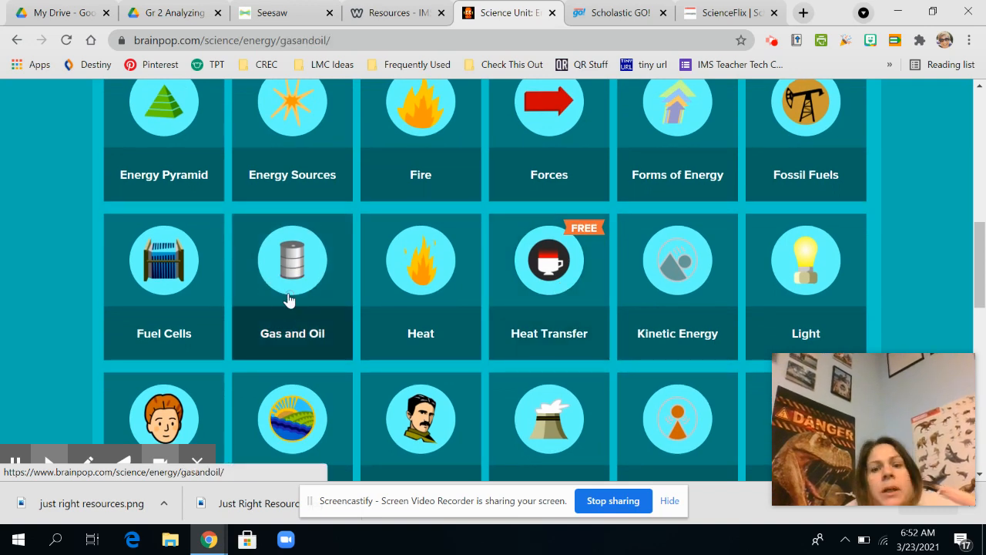
left_click(293, 259)
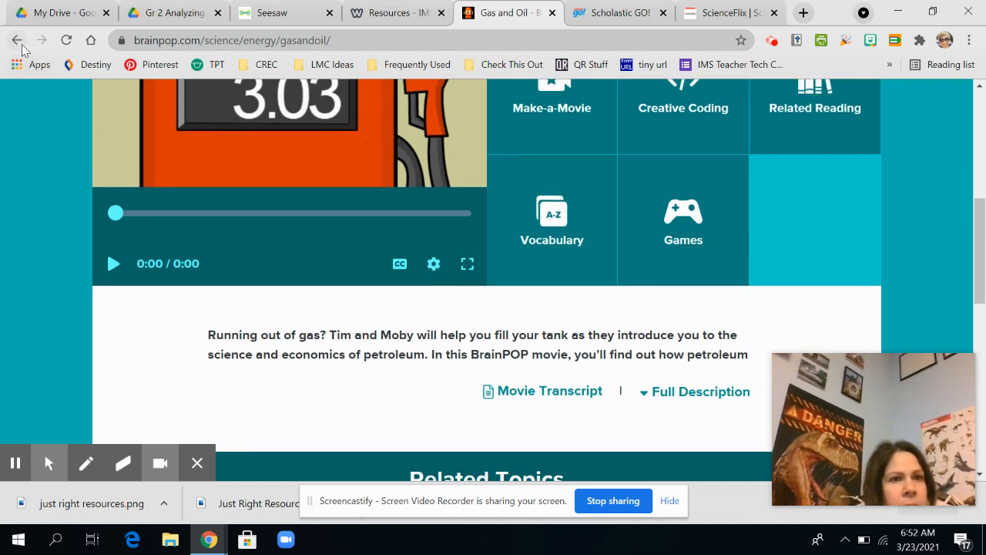
left_click(17, 40)
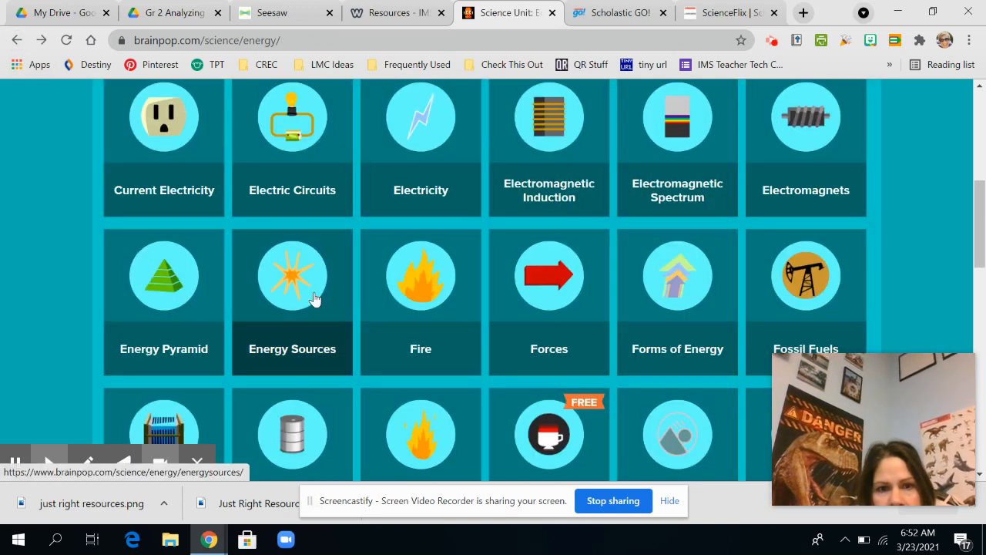
Step: Scan the remaining Energy topics including Natural Resources, then return to the school databases page
scroll("down", 3)
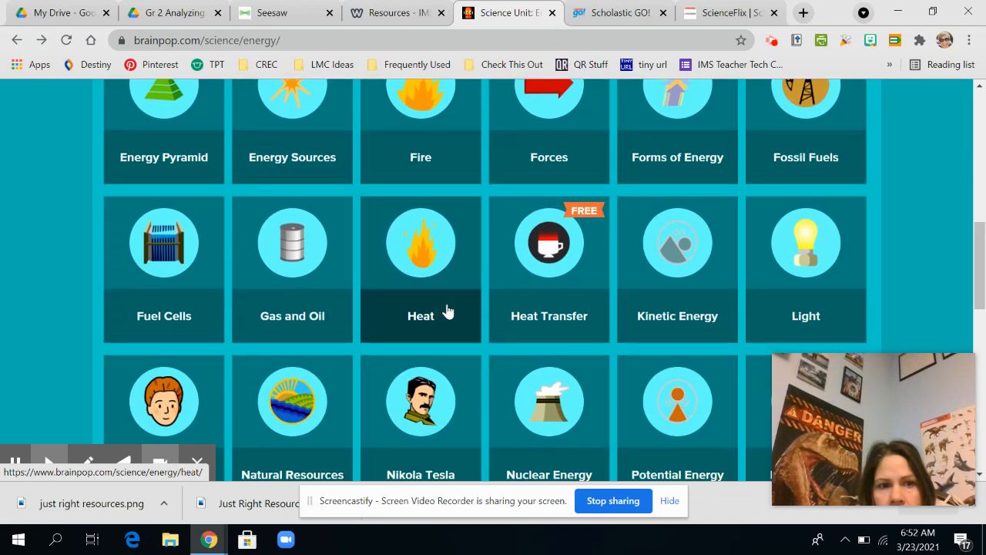
scroll("down", 3)
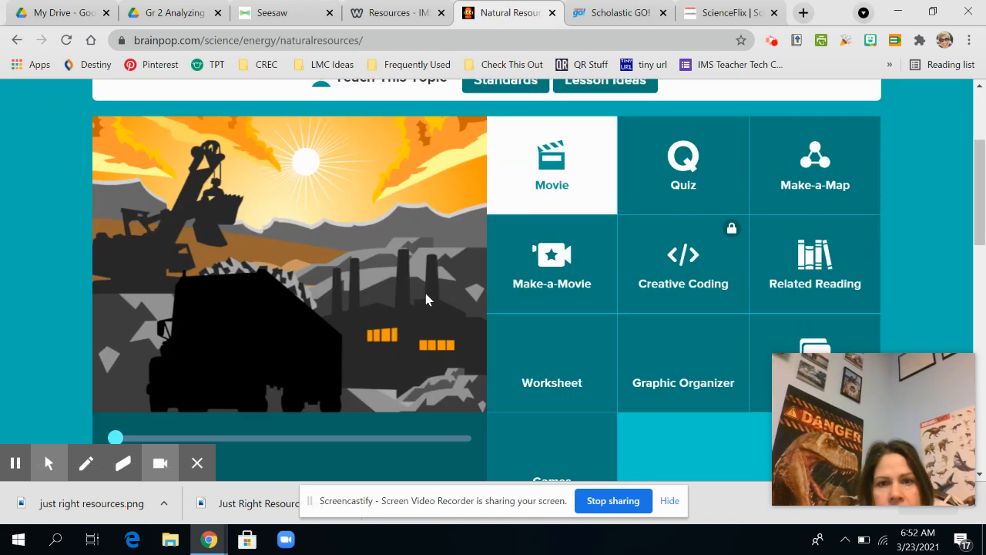
scroll("down", 3)
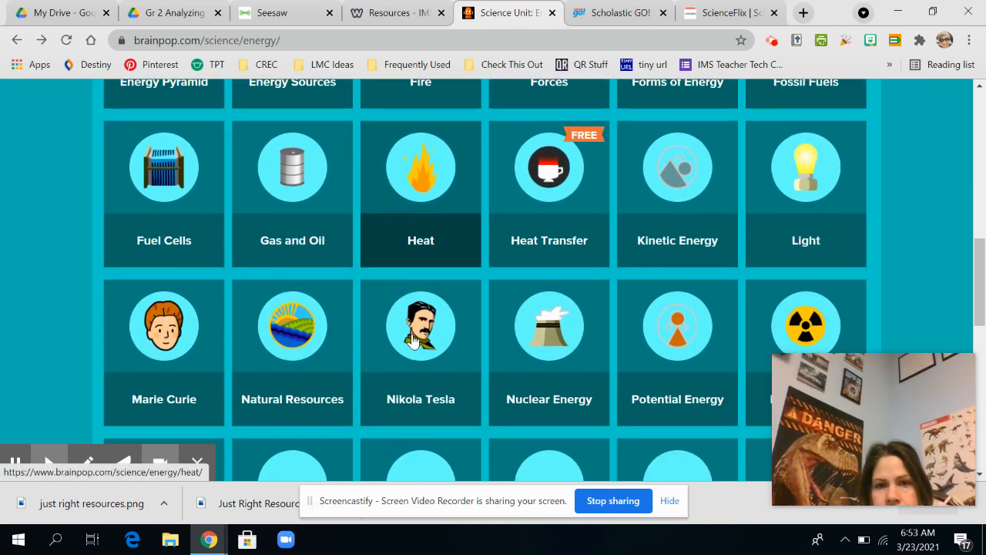
scroll("down", 3)
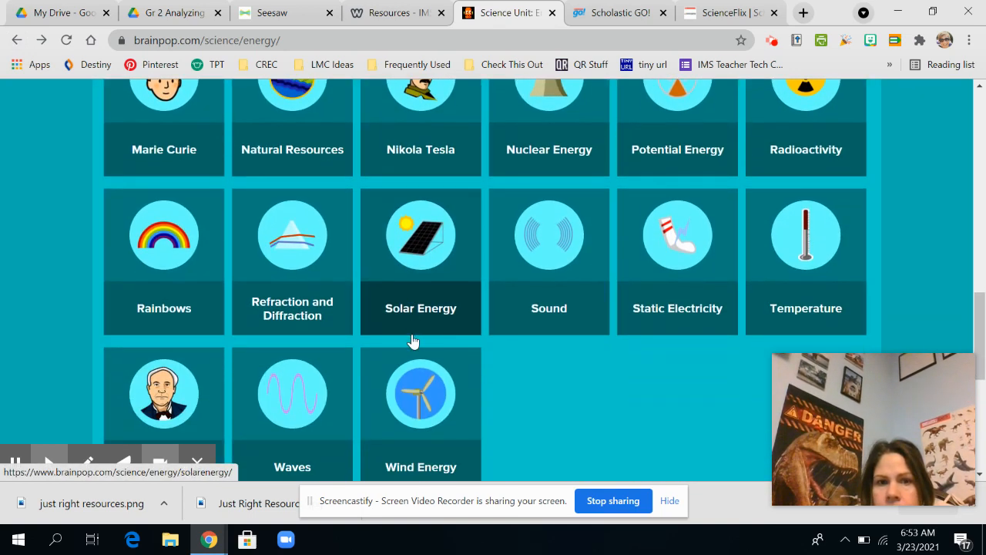
scroll("down", 3)
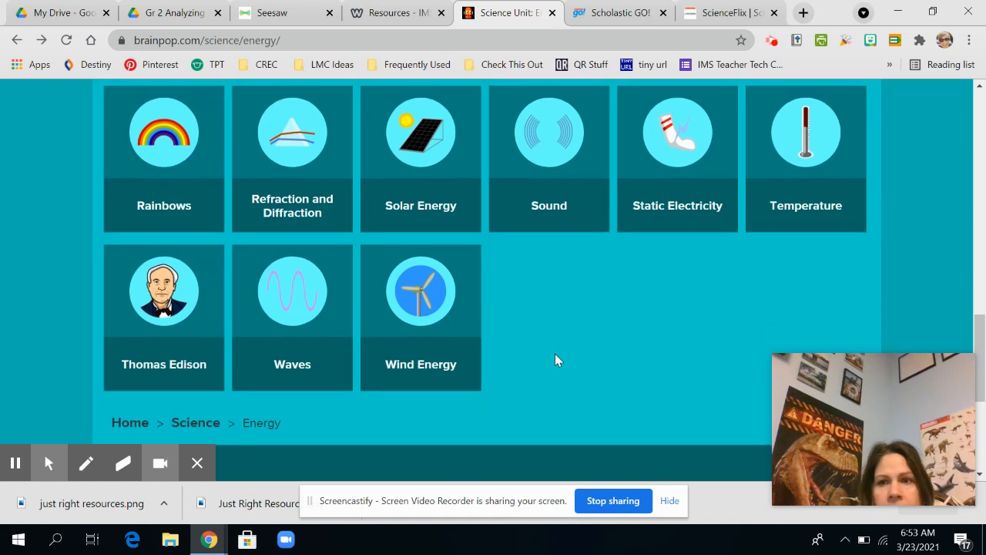
scroll("up", 3)
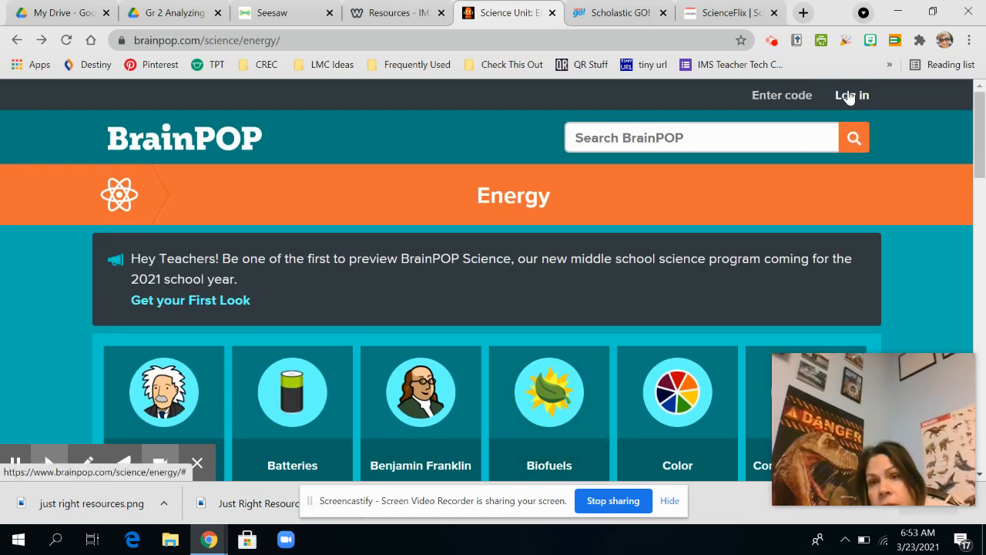
scroll("down", 3)
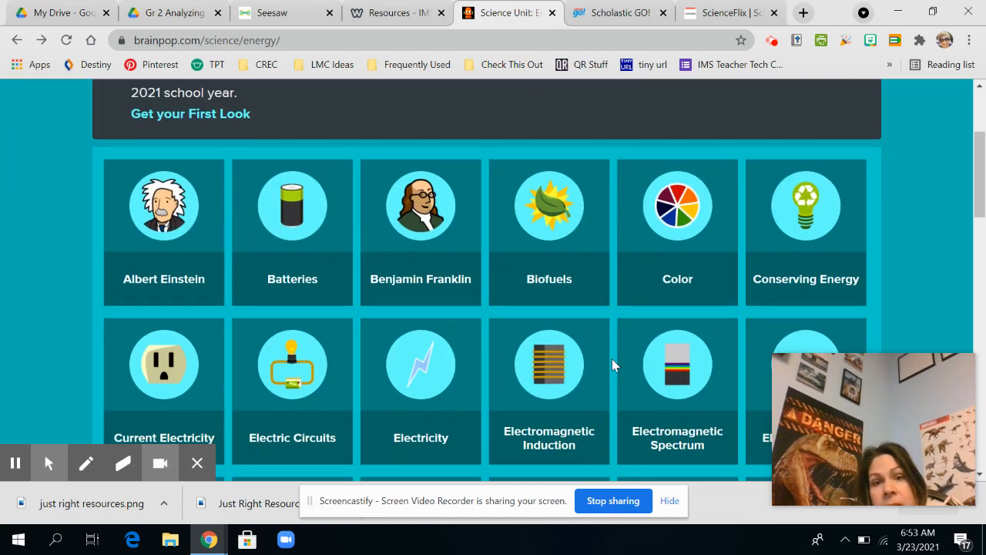
scroll("down", 3)
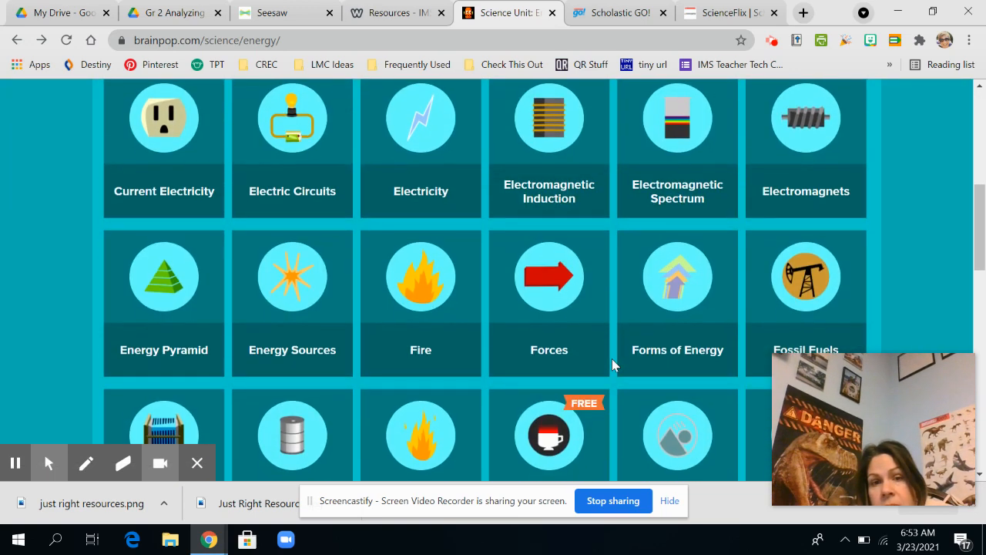
left_click(398, 12)
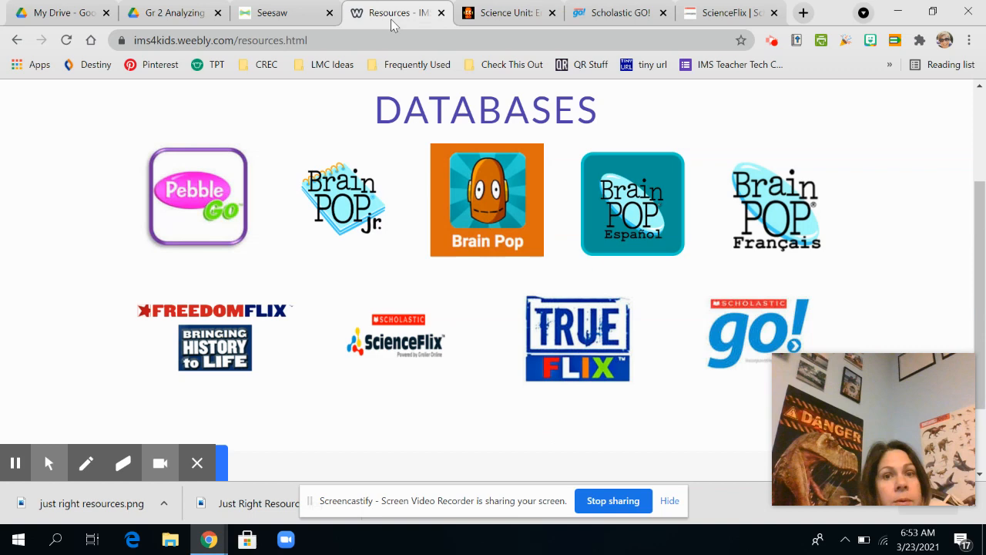
Step: Label the fourth chart row 'BrainPOP' and begin its checkmarks with the pen
left_click(285, 13)
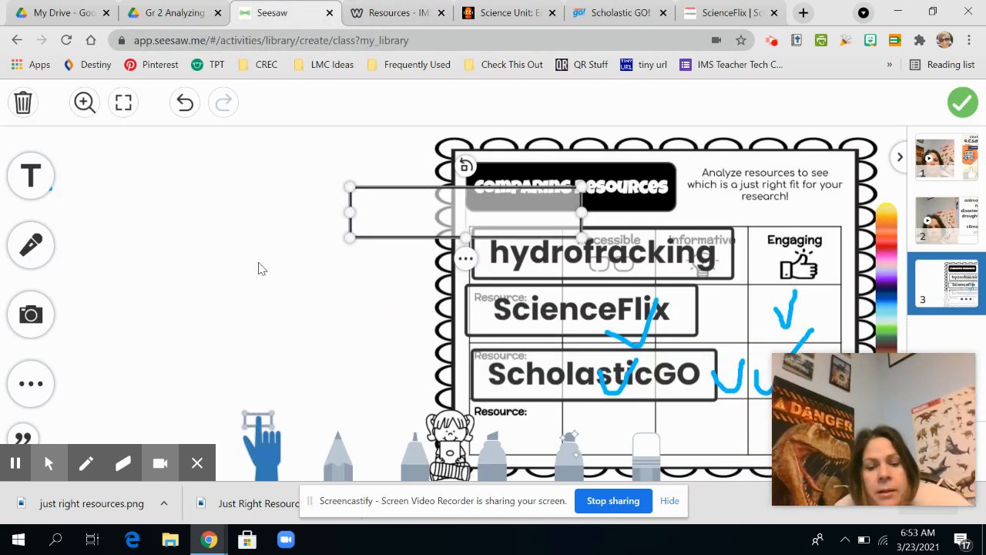
type("BrainPOP")
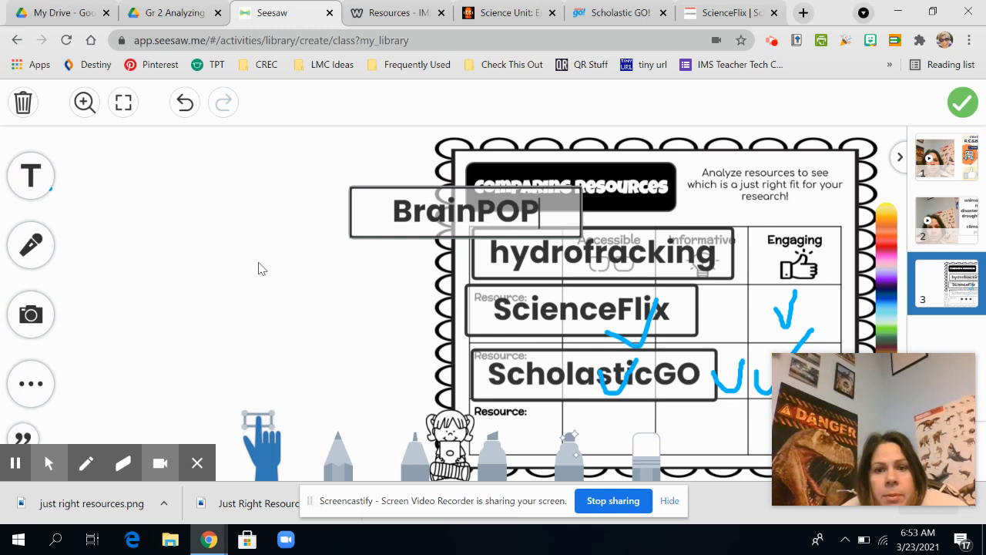
left_click(462, 212)
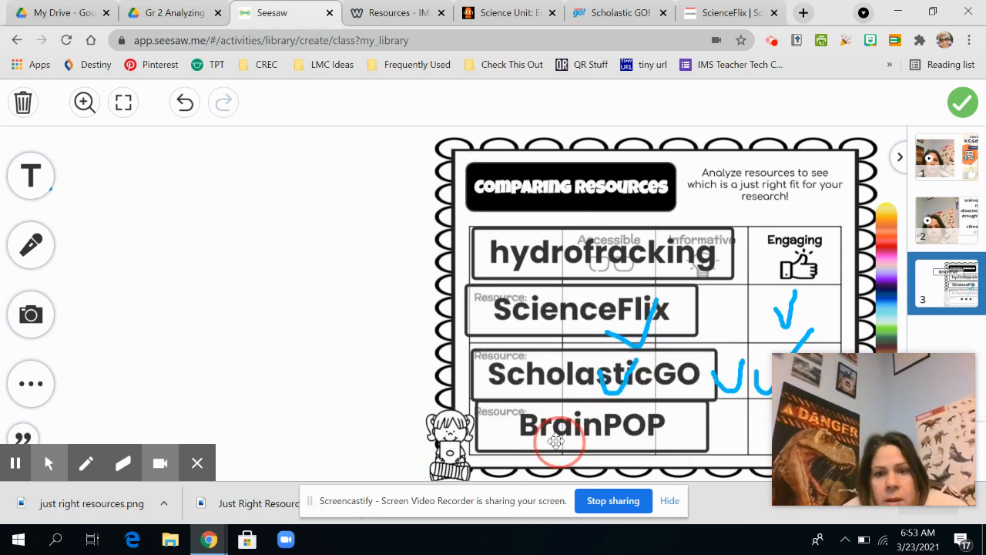
left_click(589, 424)
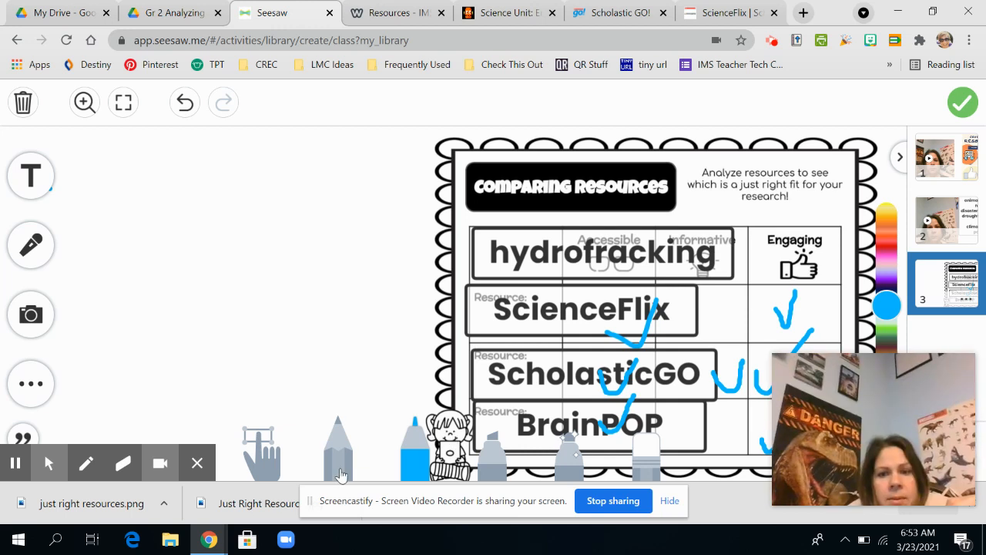
mouse_move(77, 487)
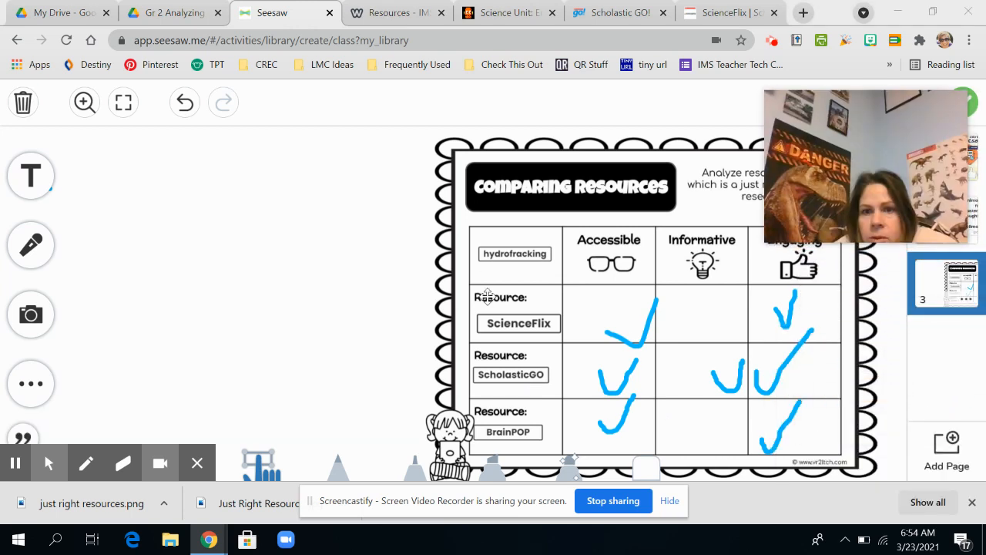
mouse_move(519, 395)
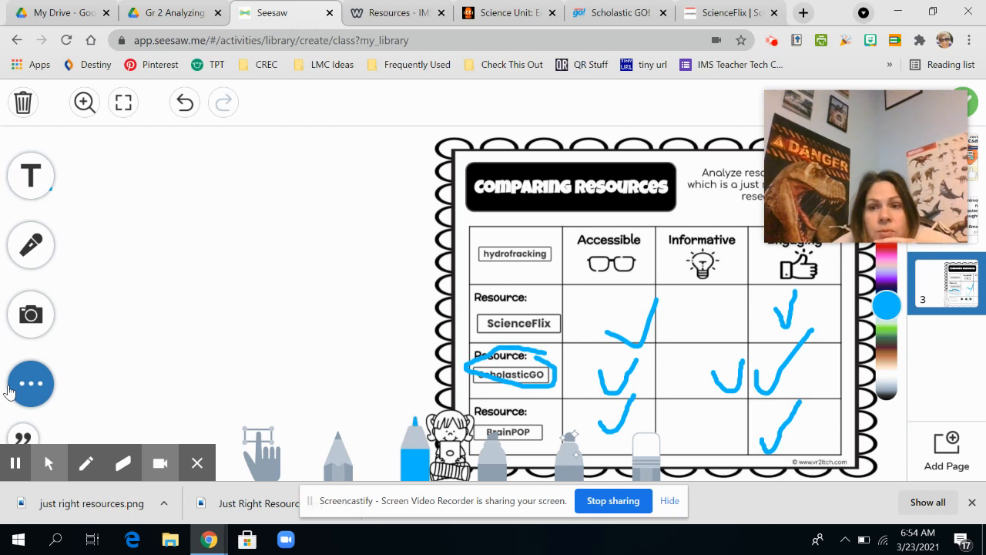
mouse_move(30, 439)
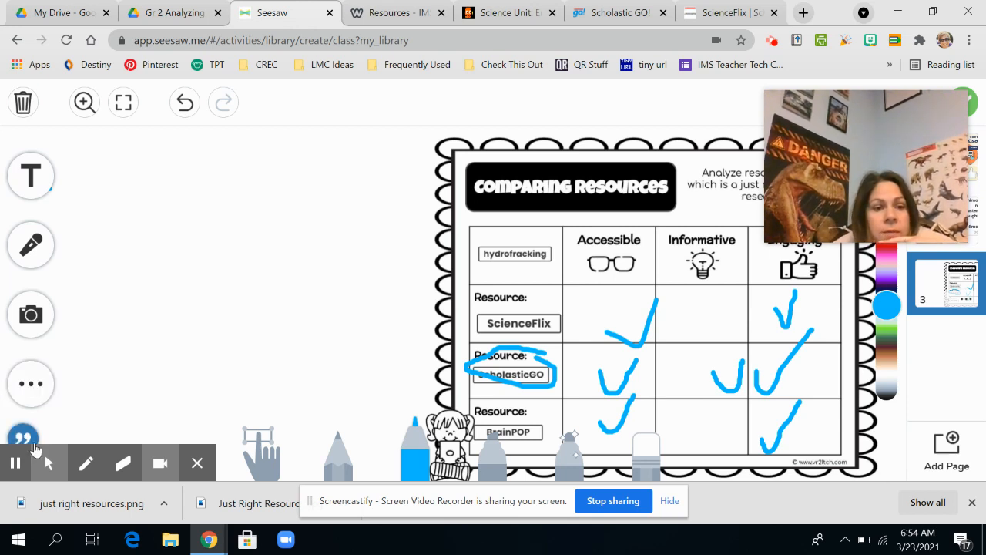